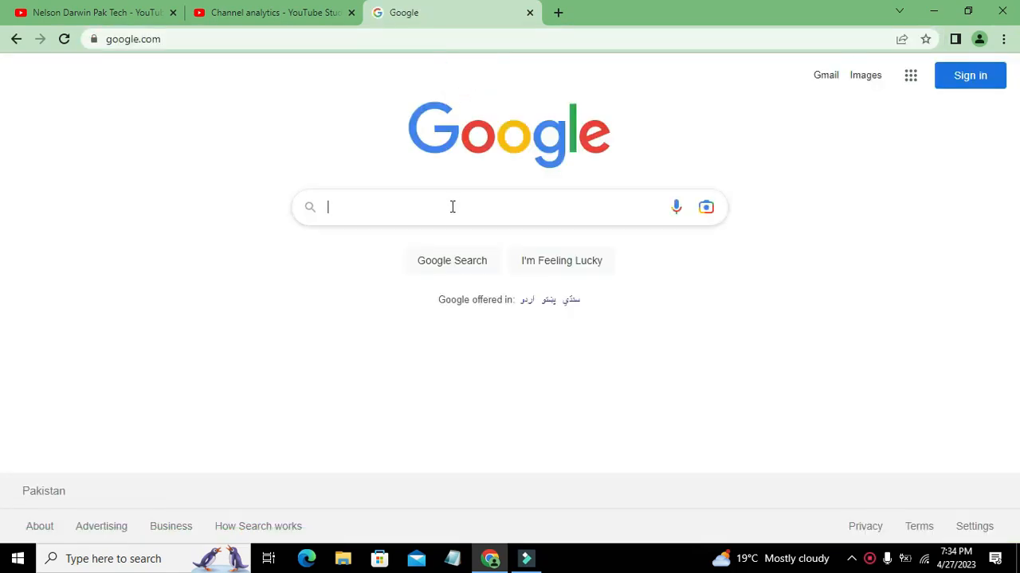
- Search Google for 'wokwi' and open the 'Wokwi - Online Arduino and ESP32 Simulator' result
{"action": "type", "text": "wokwi"}
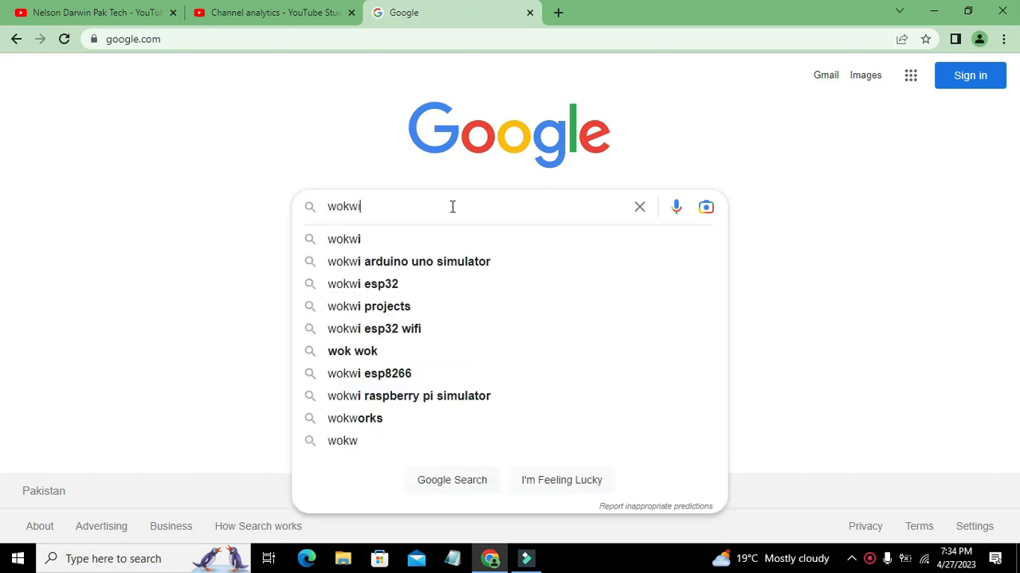
{"action": "left_click", "coordinate": [344, 239]}
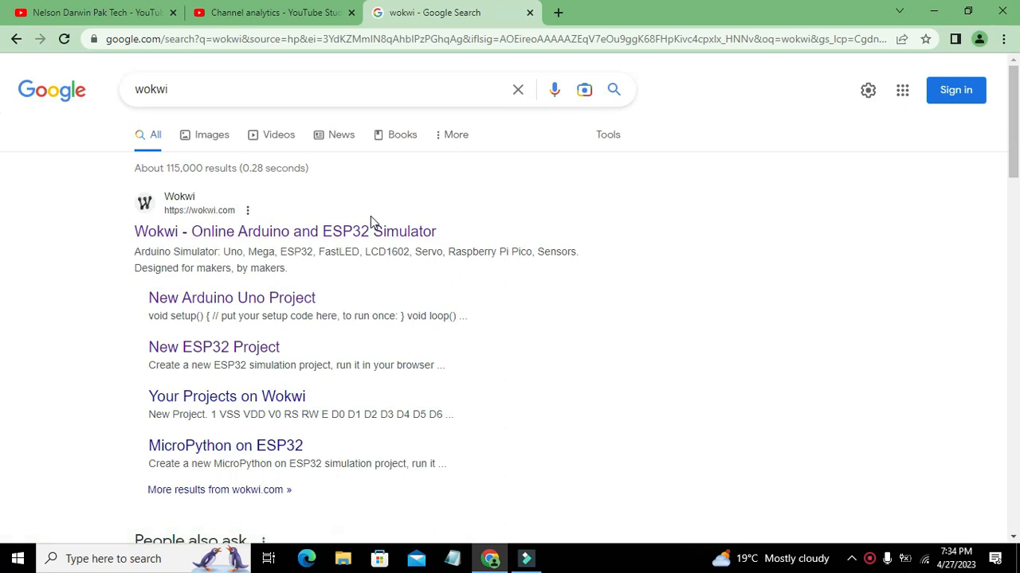
{"action": "left_click", "coordinate": [284, 231]}
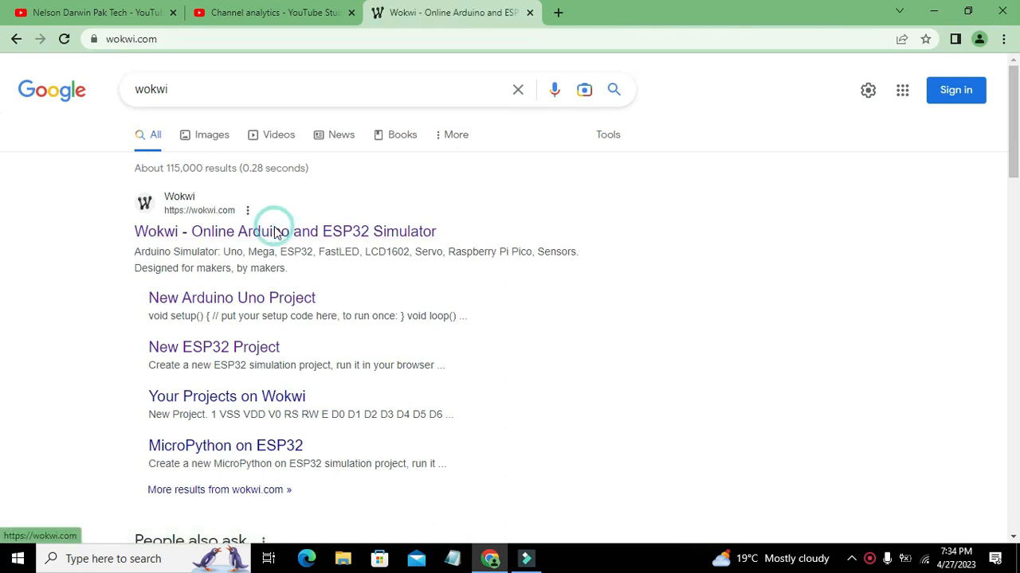
- Scroll to Start from Scratch on the Wokwi home page and pick the ESP32 card
{"action": "left_click", "coordinate": [285, 231]}
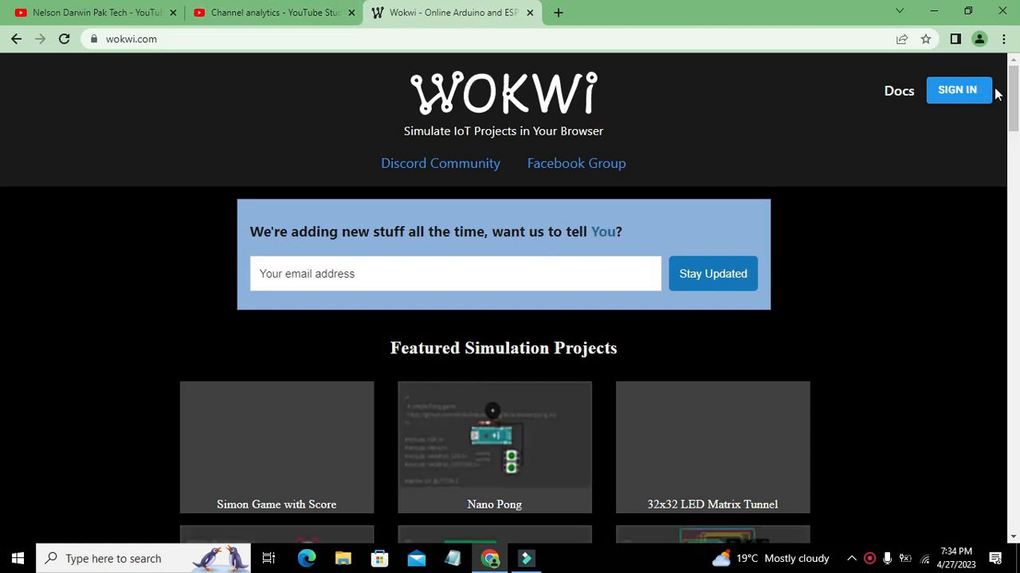
{"action": "scroll", "scroll_direction": "down", "scroll_amount": 3}
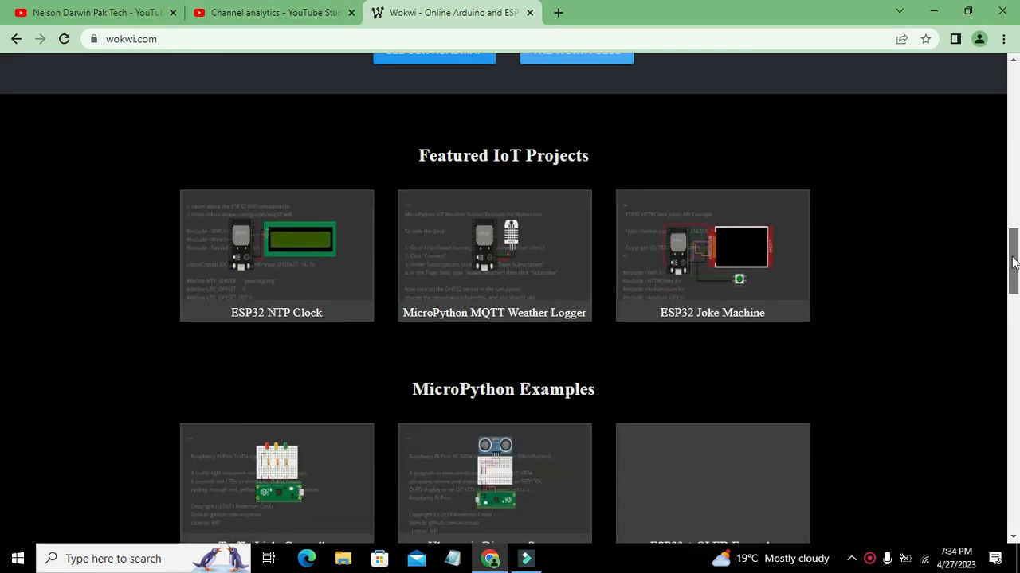
{"action": "scroll", "scroll_direction": "down", "scroll_amount": 3}
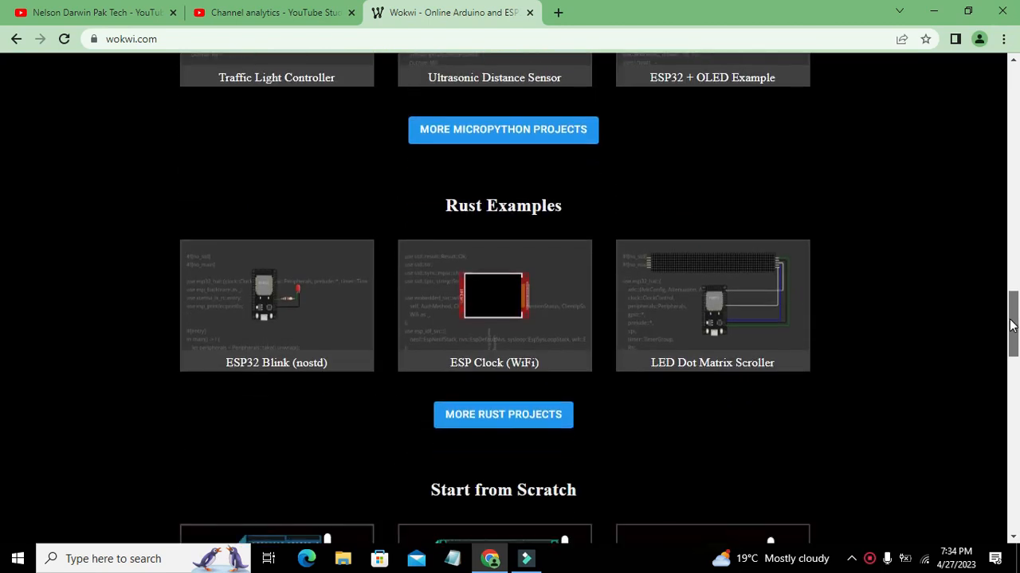
{"action": "scroll", "scroll_direction": "down", "scroll_amount": 3}
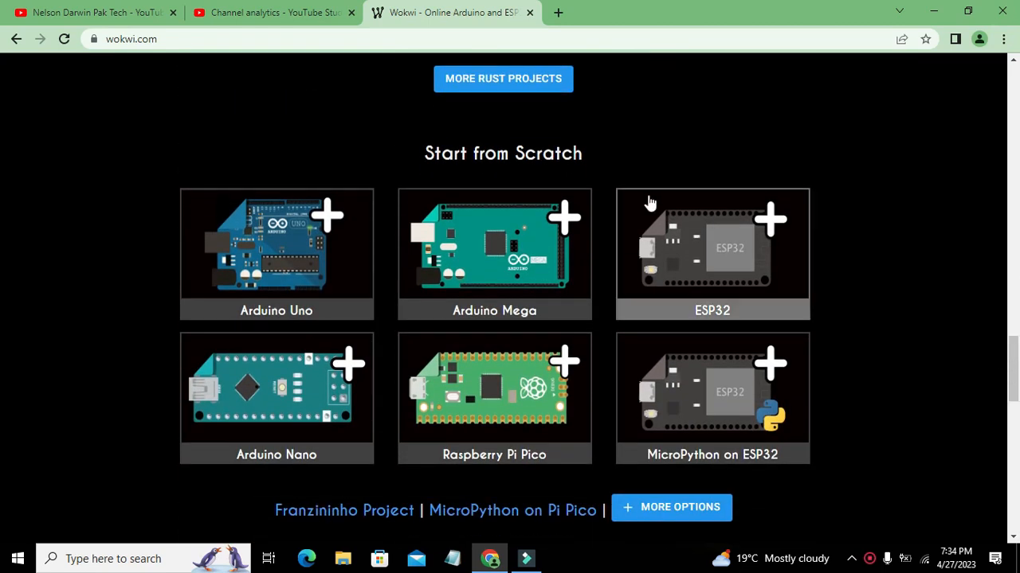
{"action": "mouse_move", "coordinate": [369, 256]}
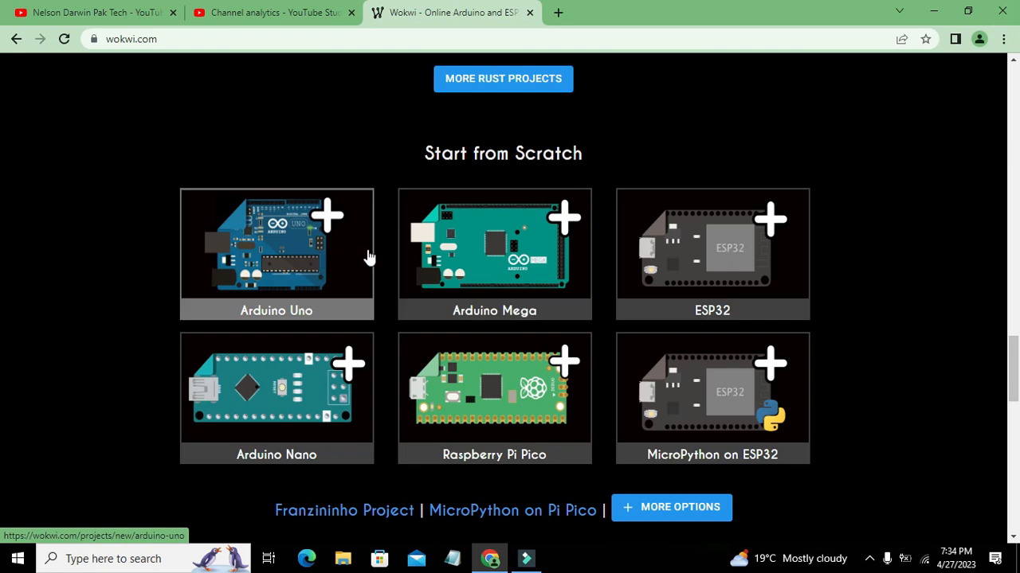
{"action": "mouse_move", "coordinate": [712, 283]}
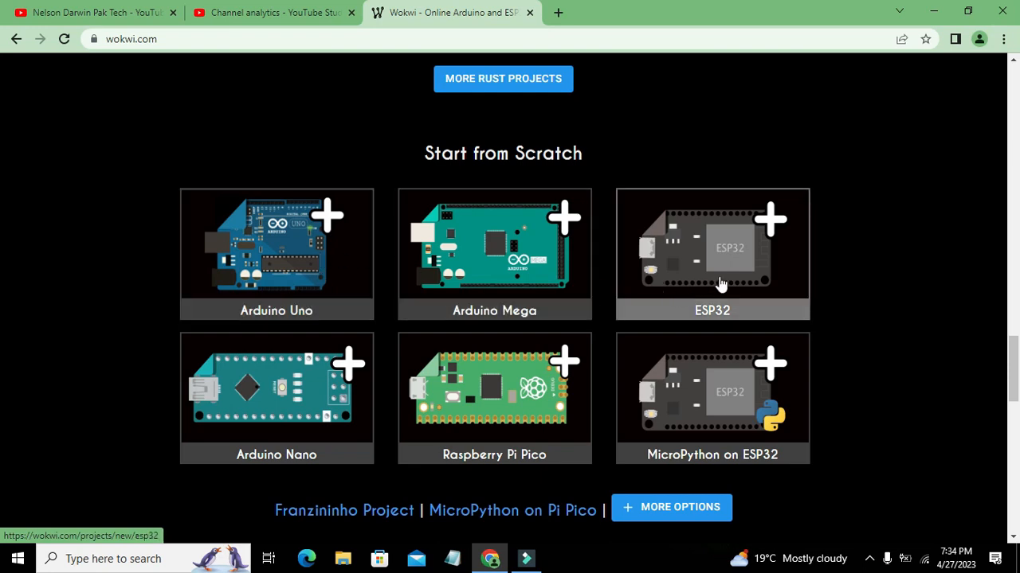
{"action": "mouse_move", "coordinate": [717, 254]}
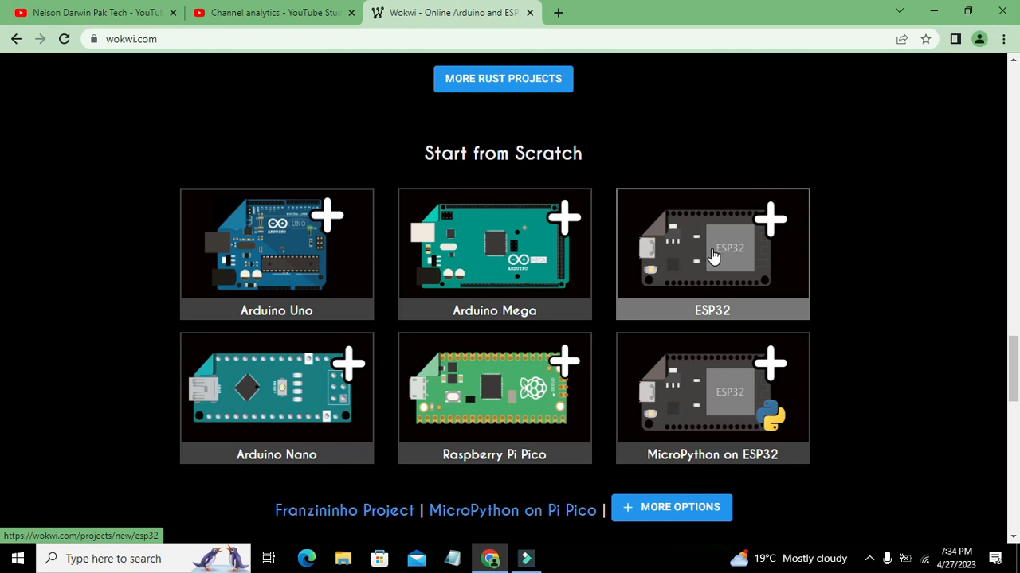
{"action": "left_click", "coordinate": [711, 253]}
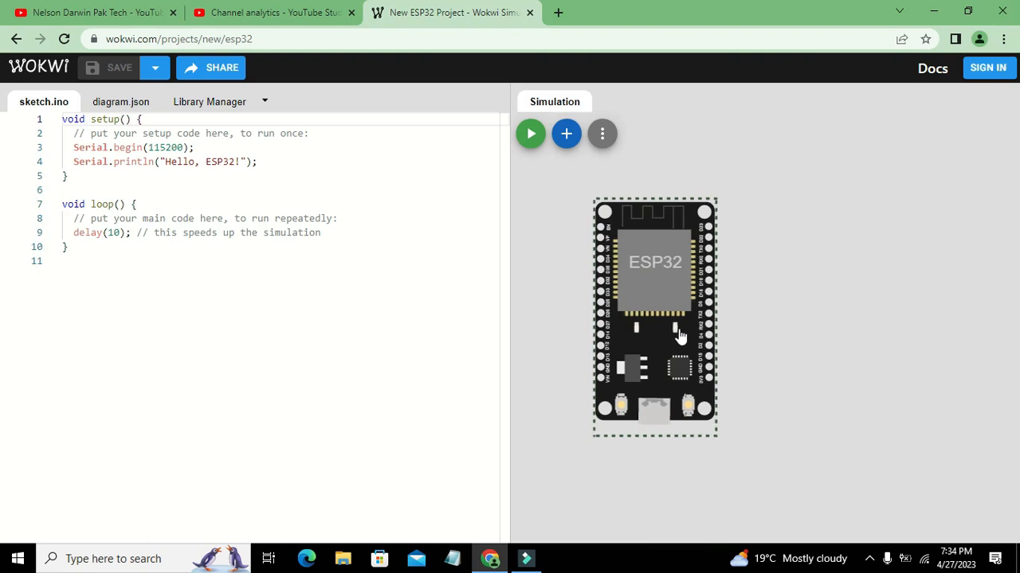
- Shift the ESP32 board slightly left in the Simulation pane
{"action": "left_click_drag", "start_coordinate": [499, 291], "coordinate": [468, 291]}
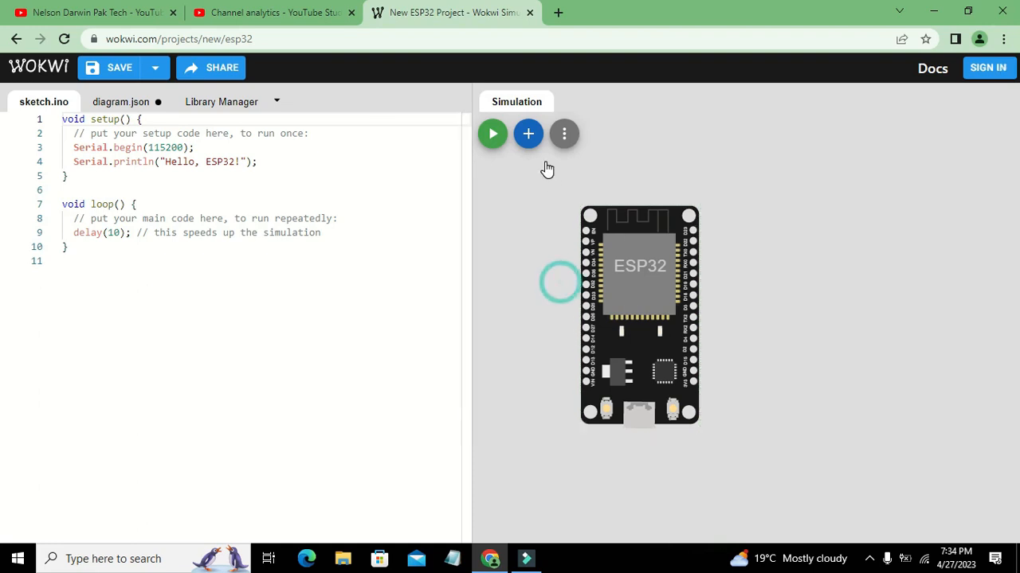
{"action": "mouse_move", "coordinate": [528, 133]}
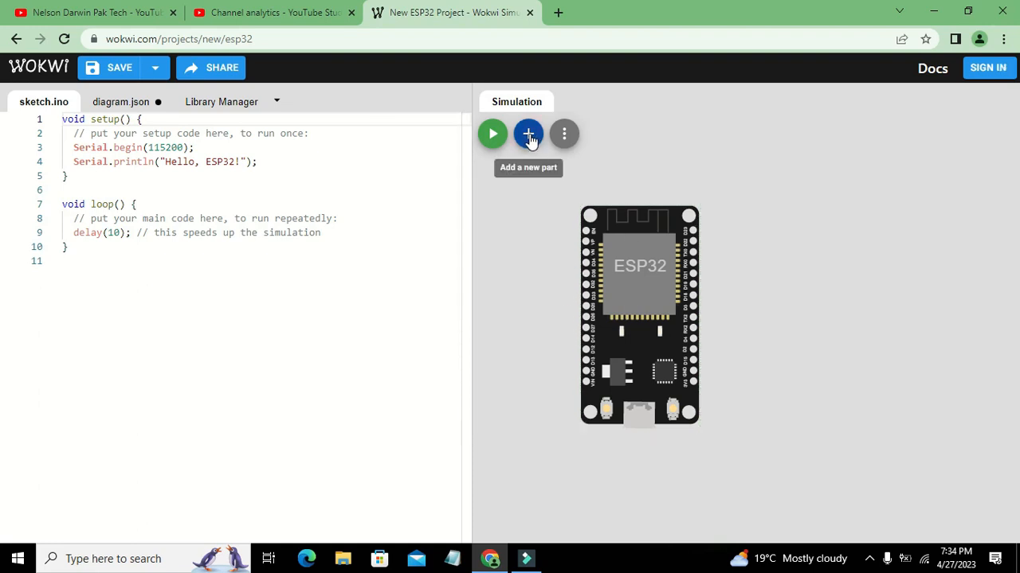
- Add a Servo from the Output section of the parts list
{"action": "left_click", "coordinate": [528, 133]}
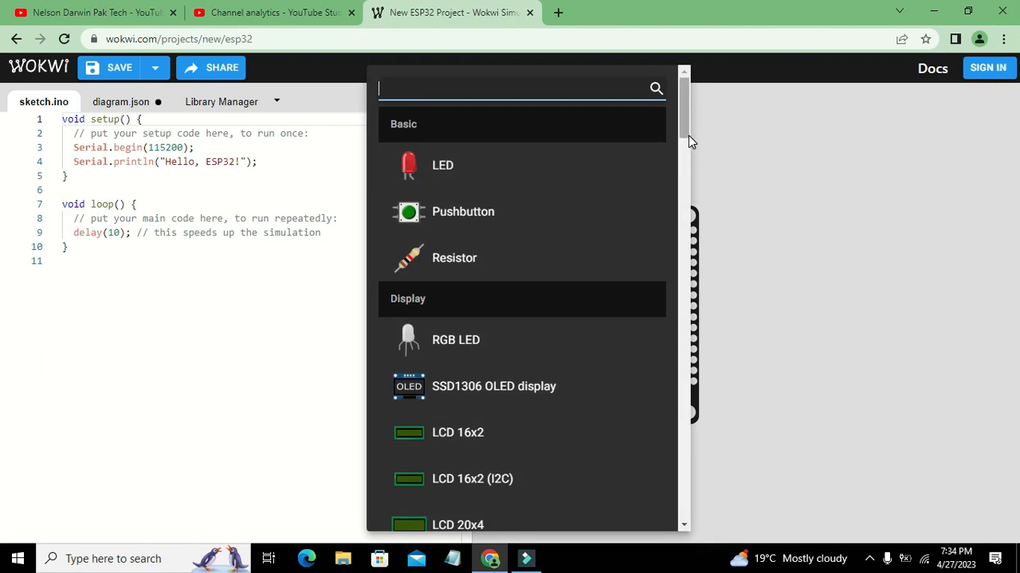
{"action": "scroll", "scroll_direction": "down", "scroll_amount": 3}
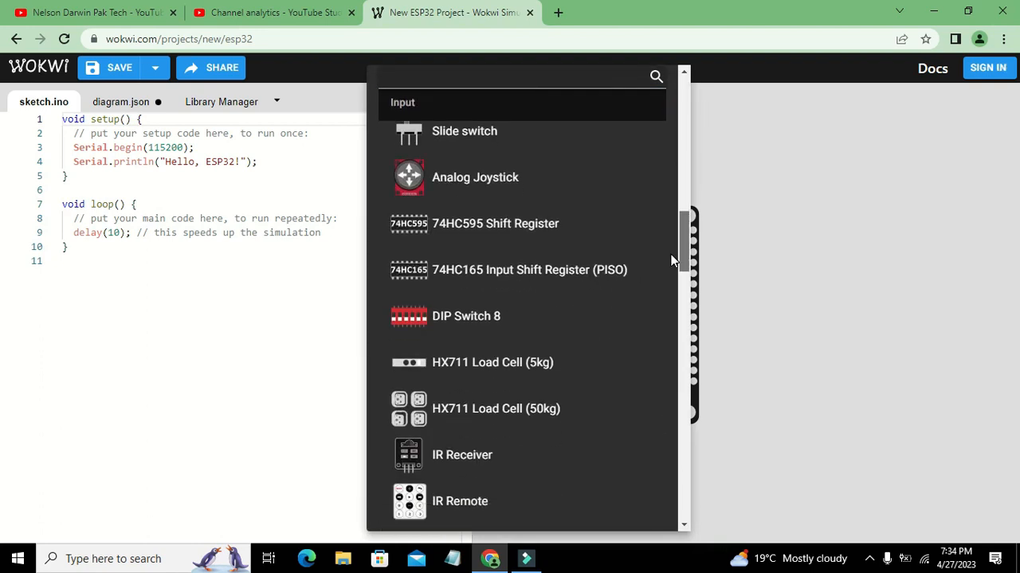
{"action": "scroll", "scroll_direction": "down", "scroll_amount": 3}
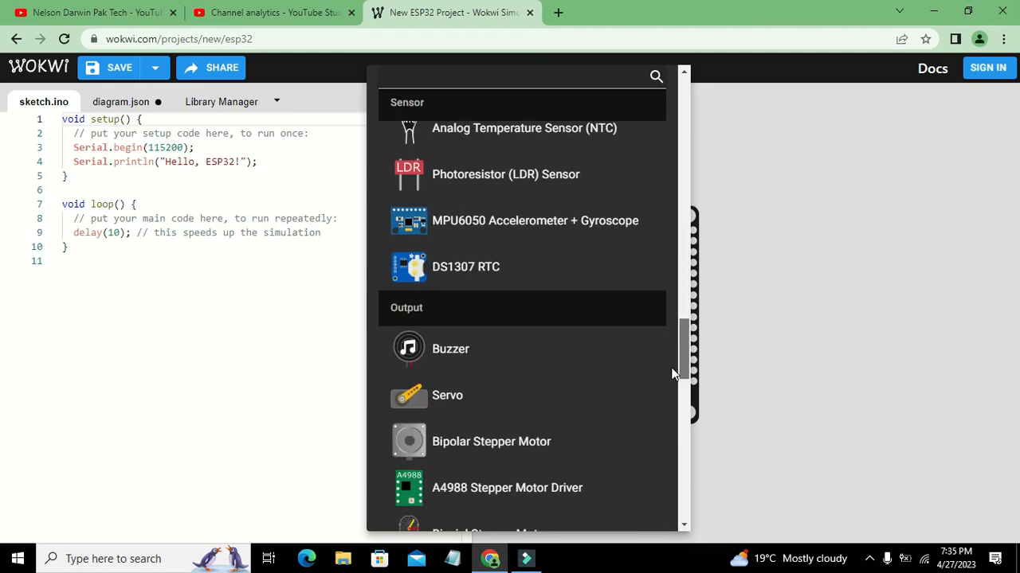
{"action": "left_click", "coordinate": [446, 395]}
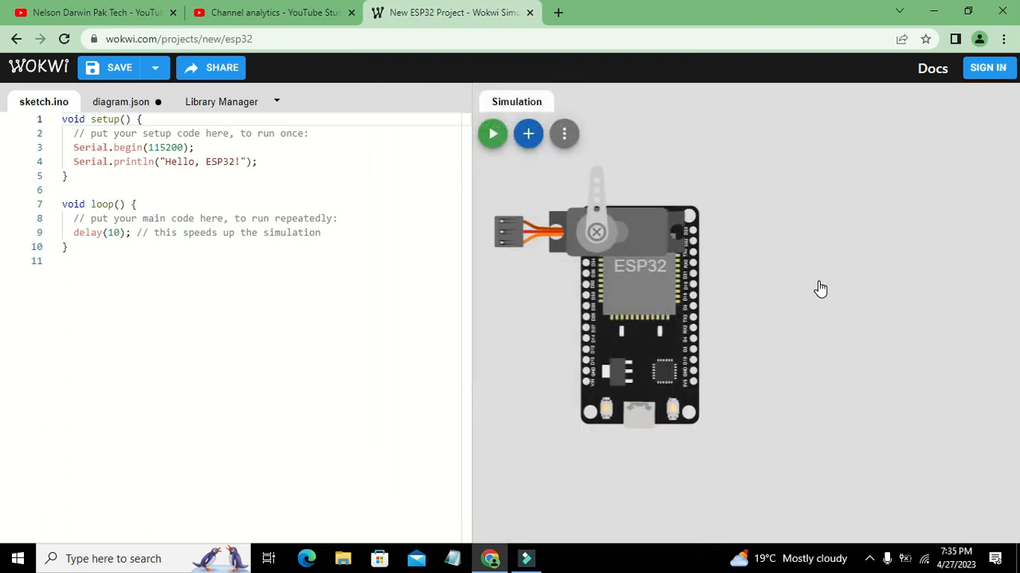
- Move the servo right of the ESP32, wire its ground pin, and select the signal wire
{"action": "left_click_drag", "start_coordinate": [596, 231], "coordinate": [871, 295]}
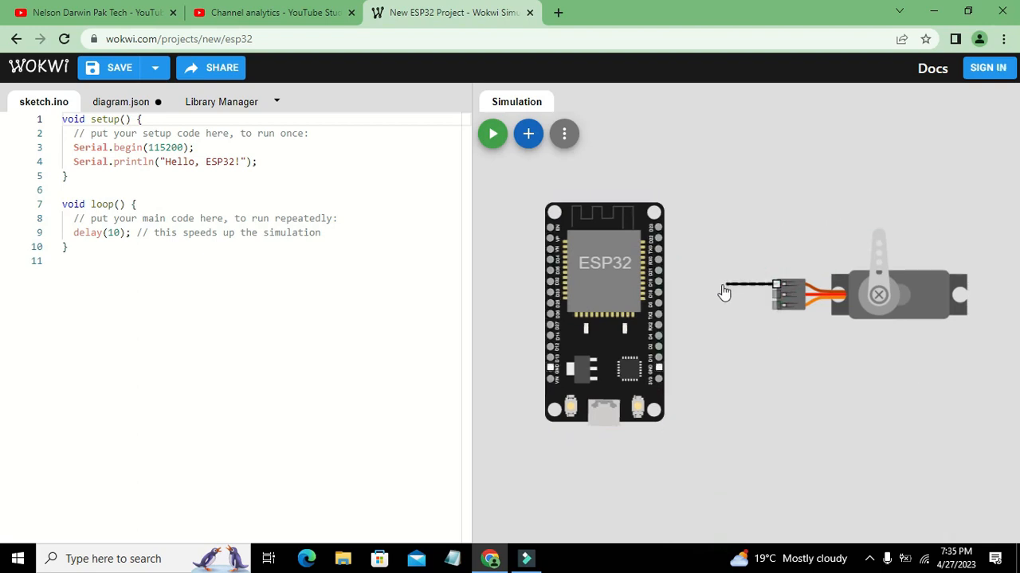
{"action": "left_click_drag", "start_coordinate": [723, 289], "coordinate": [665, 374]}
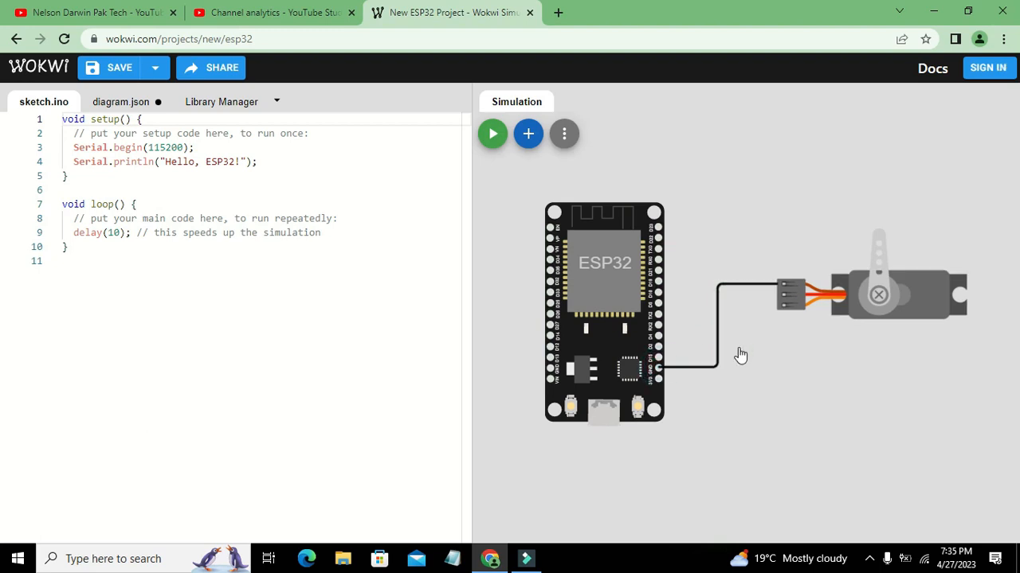
{"action": "mouse_move", "coordinate": [779, 299]}
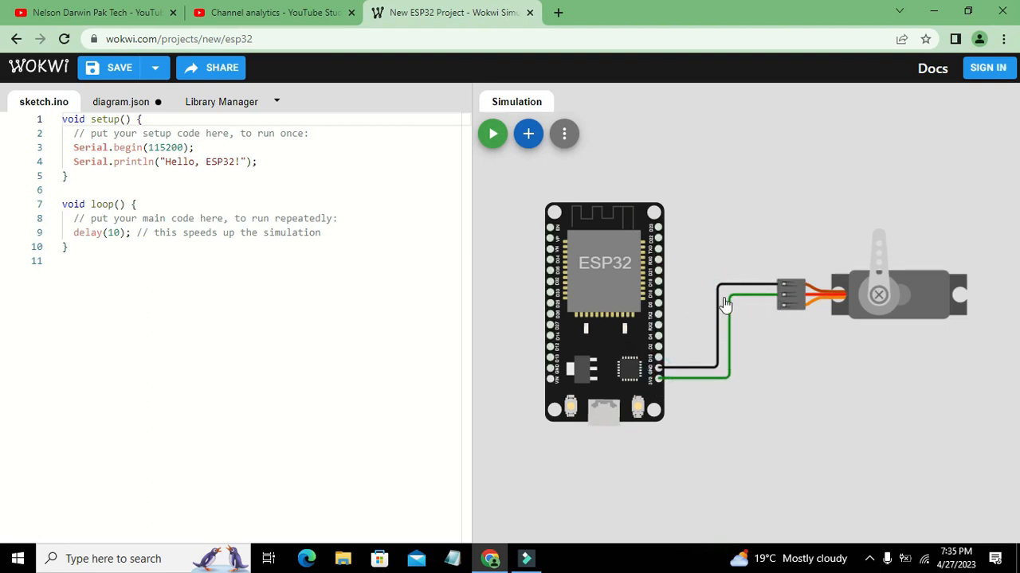
{"action": "mouse_move", "coordinate": [733, 313]}
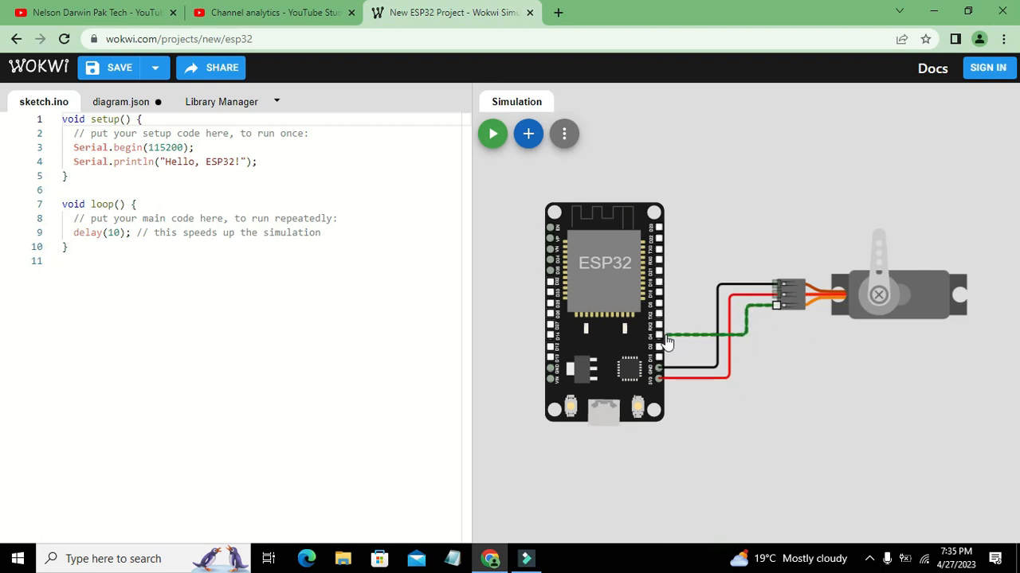
{"action": "mouse_move", "coordinate": [658, 326]}
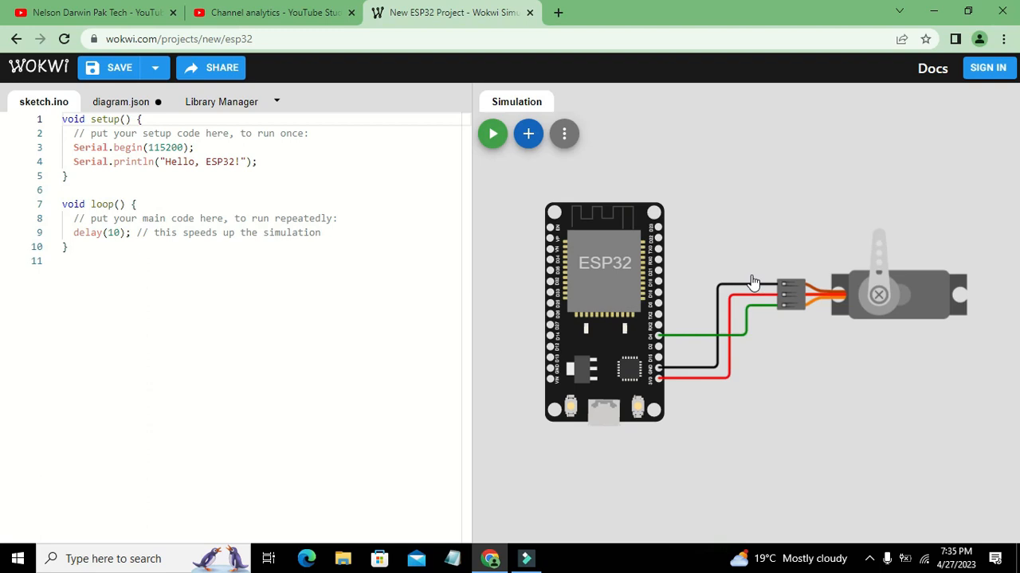
{"action": "left_click", "coordinate": [895, 275]}
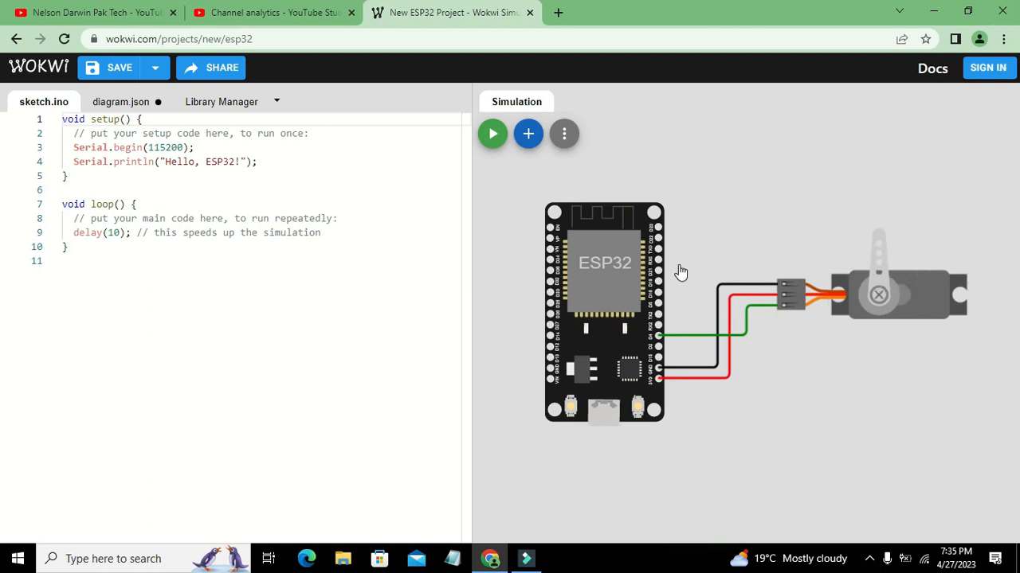
{"action": "mouse_move", "coordinate": [673, 339]}
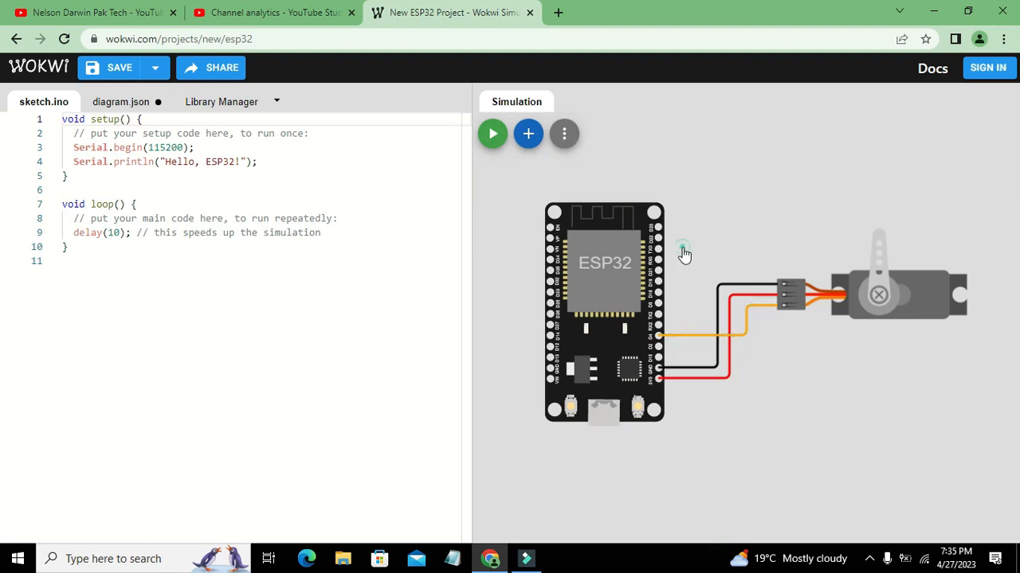
{"action": "mouse_move", "coordinate": [721, 213]}
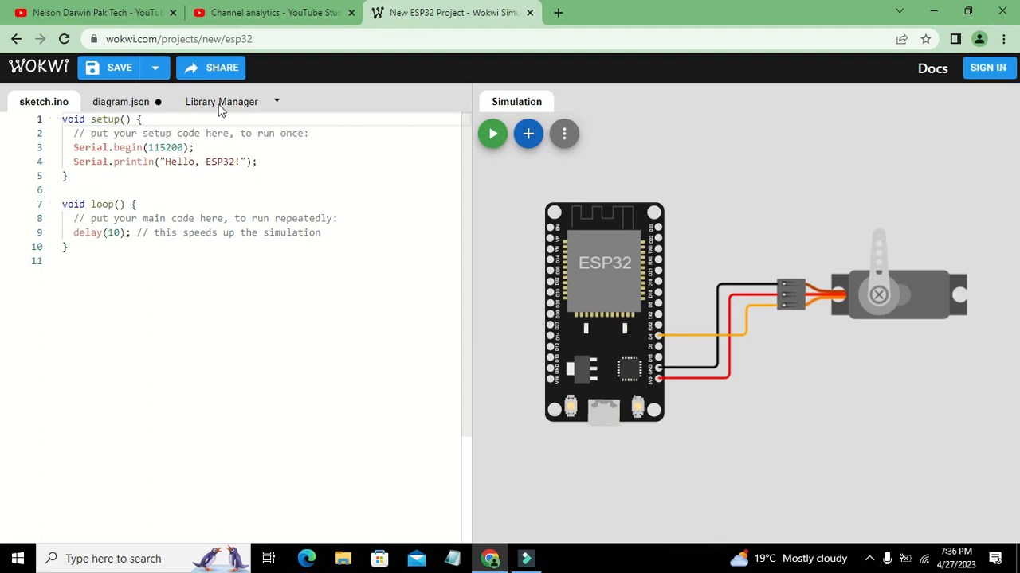
- Search Library Manager for esp32servo, add ESP32Servo, and return to sketch.ino
{"action": "left_click", "coordinate": [277, 102]}
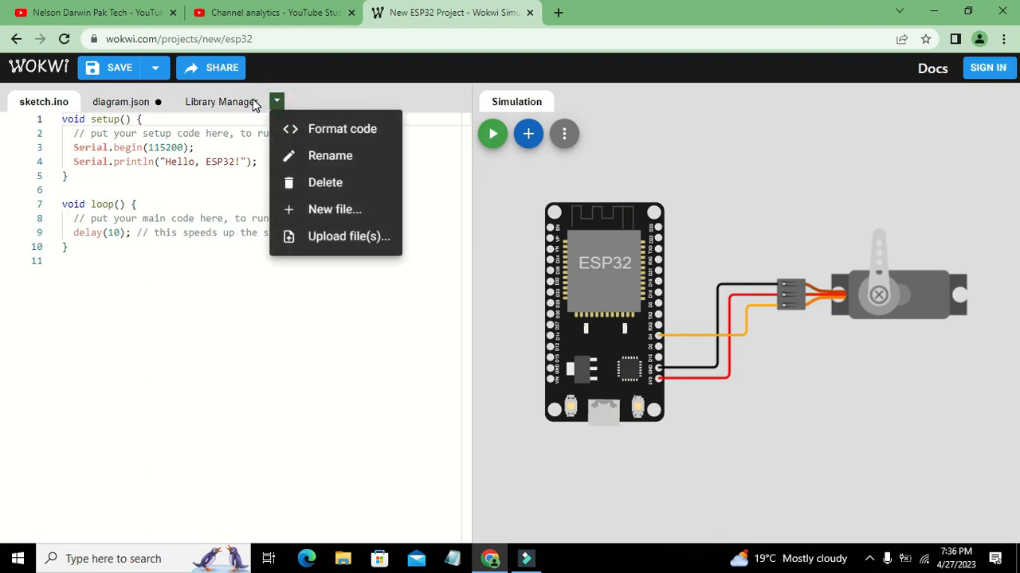
{"action": "left_click", "coordinate": [219, 101]}
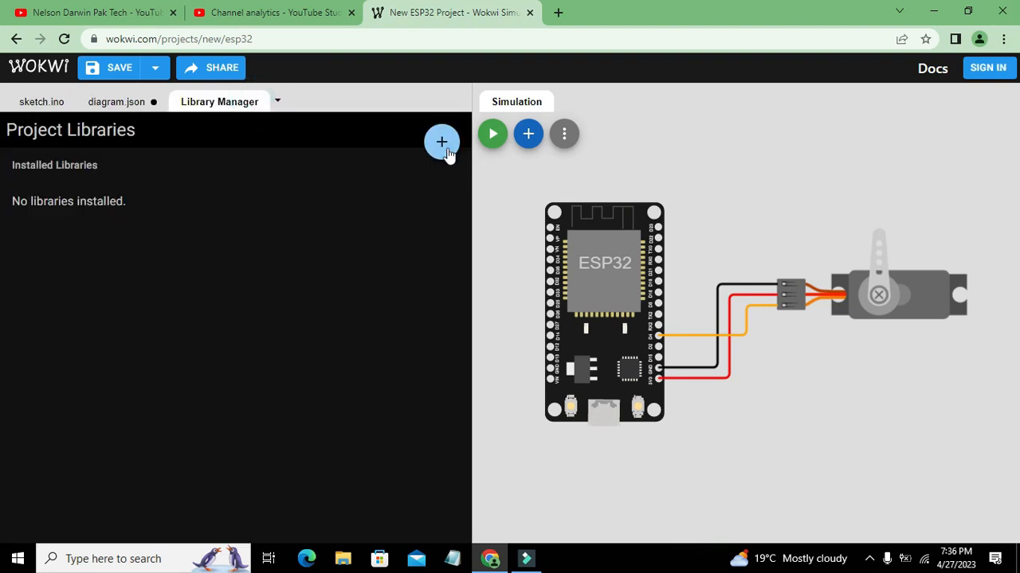
{"action": "mouse_move", "coordinate": [441, 142]}
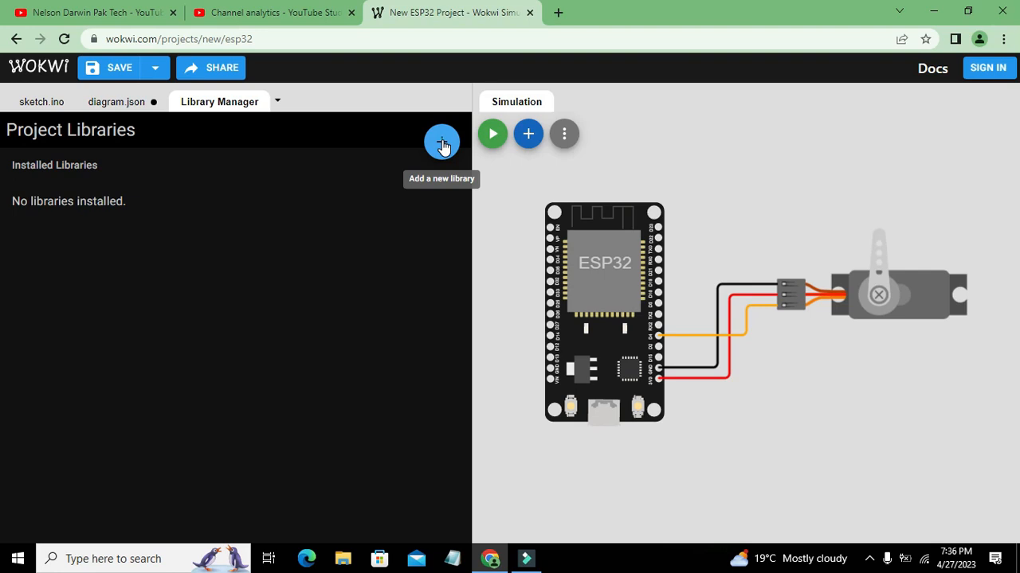
{"action": "left_click", "coordinate": [441, 141]}
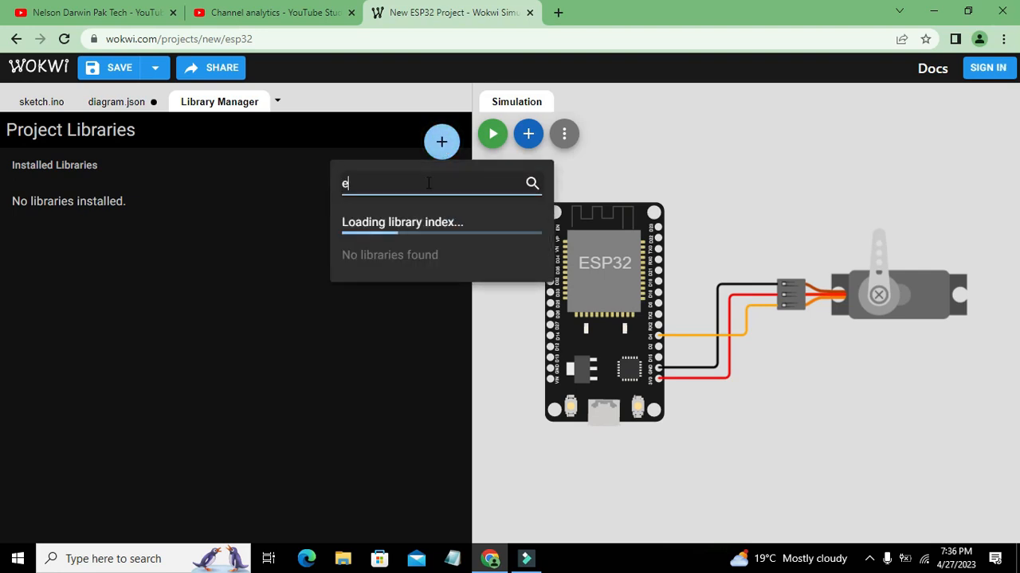
{"action": "type", "text": "sp32"}
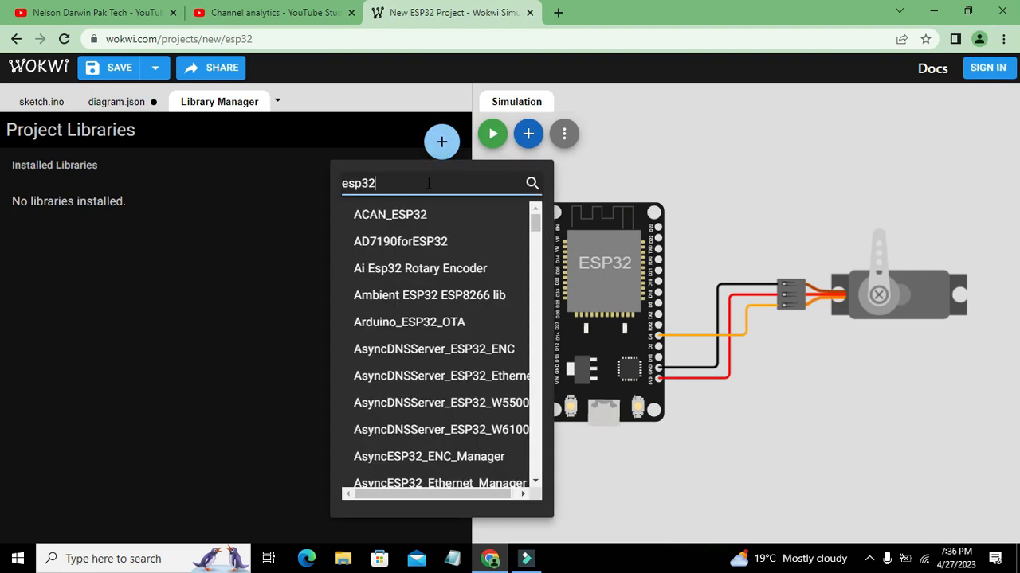
{"action": "type", "text": "se"}
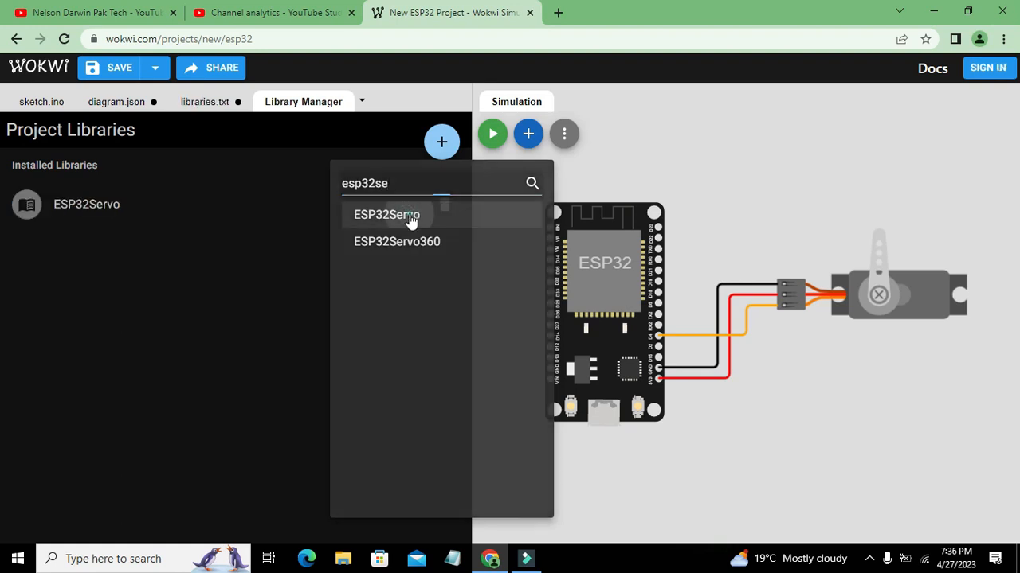
{"action": "left_click", "coordinate": [386, 214]}
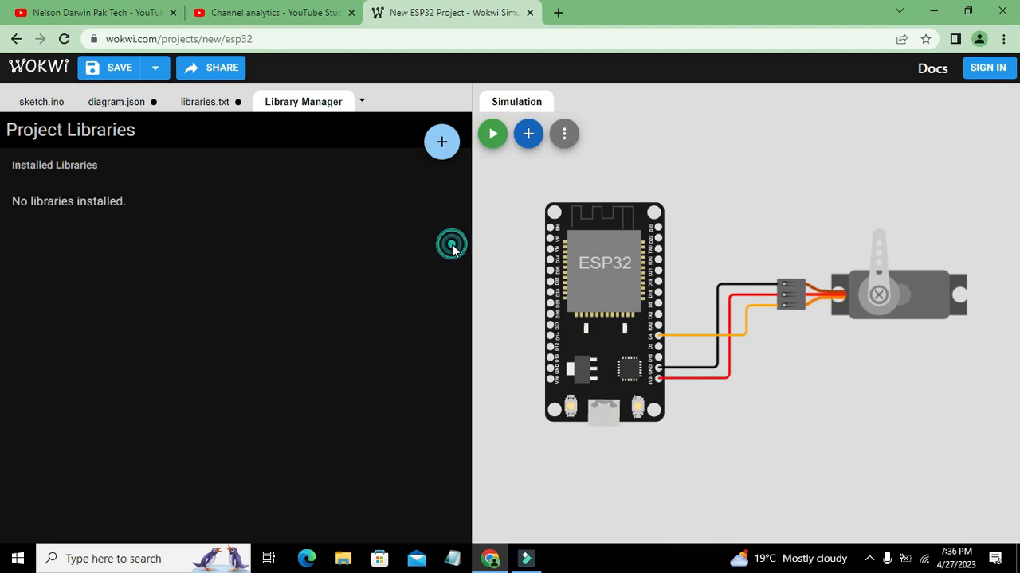
{"action": "left_click", "coordinate": [441, 142]}
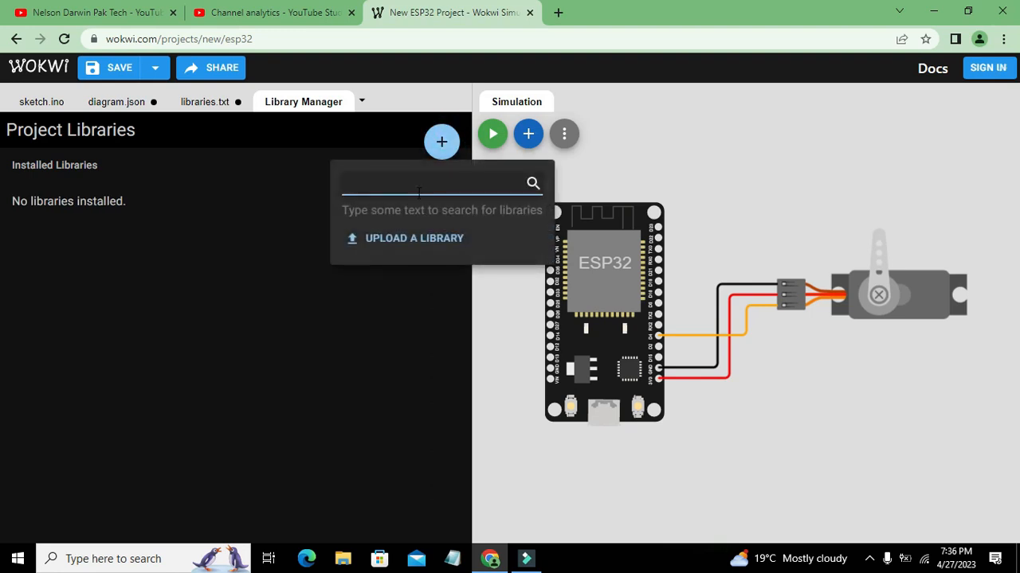
{"action": "type", "text": "esp32"}
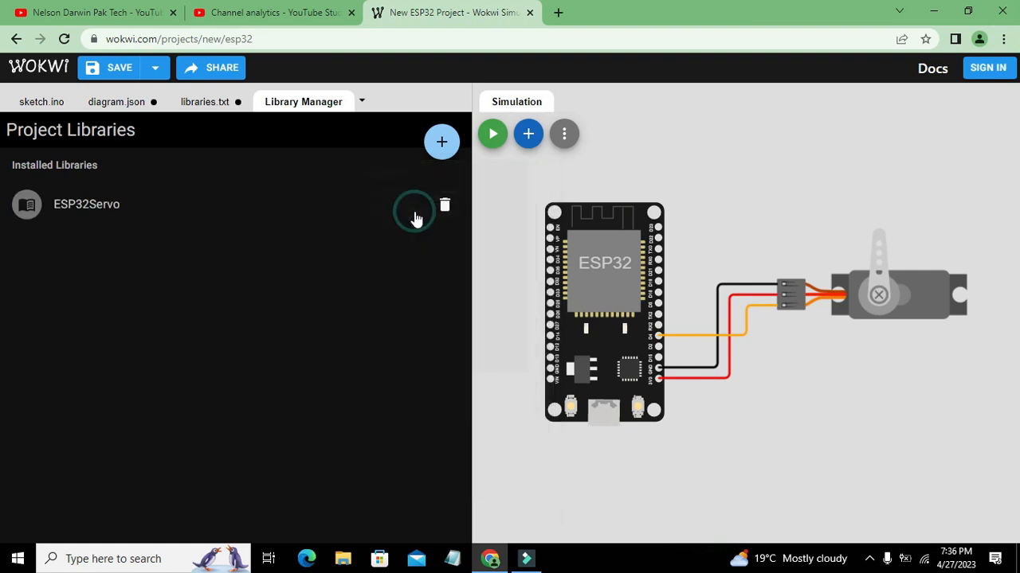
{"action": "left_click", "coordinate": [42, 102]}
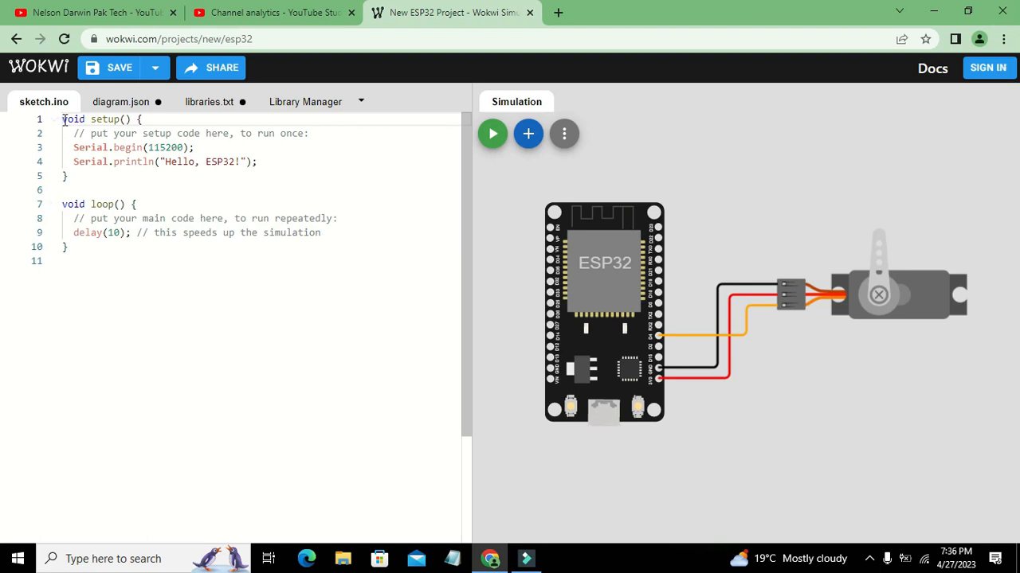
- Insert '#include<ESP32servo.h>' as line 1 of sketch.ino
{"action": "key", "text": "Enter"}
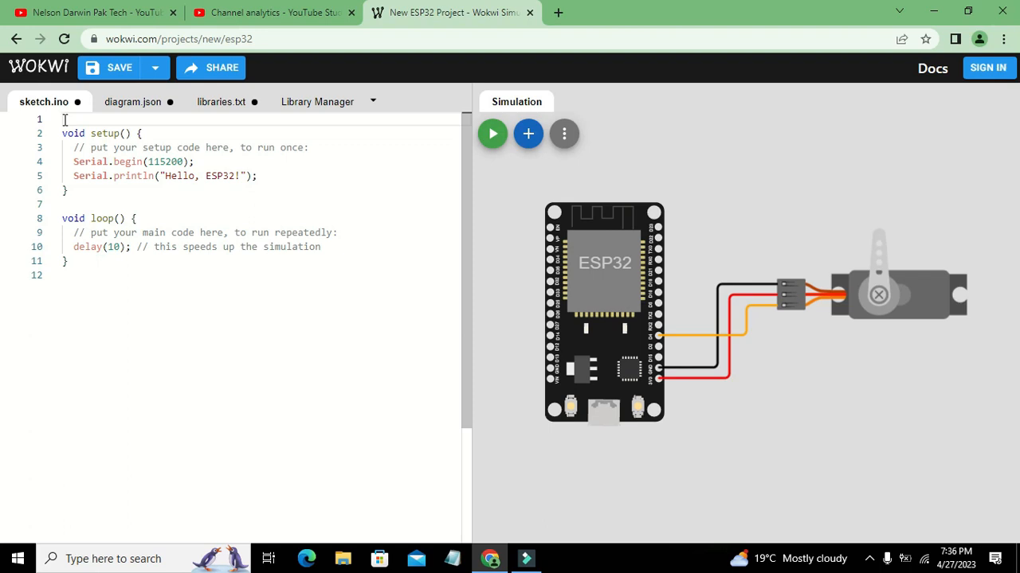
{"action": "type", "text": "#include"}
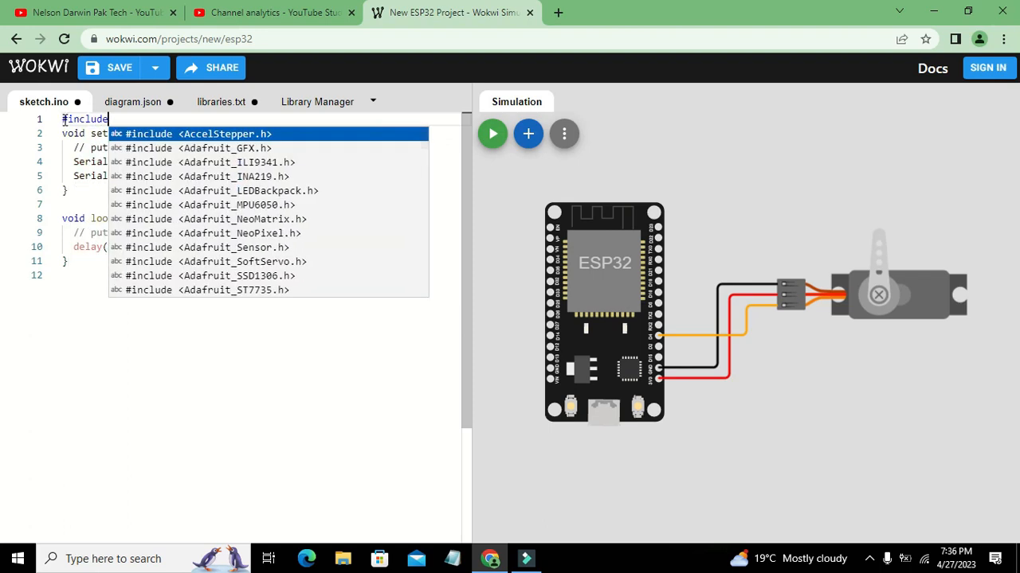
{"action": "type", "text": "<e>"}
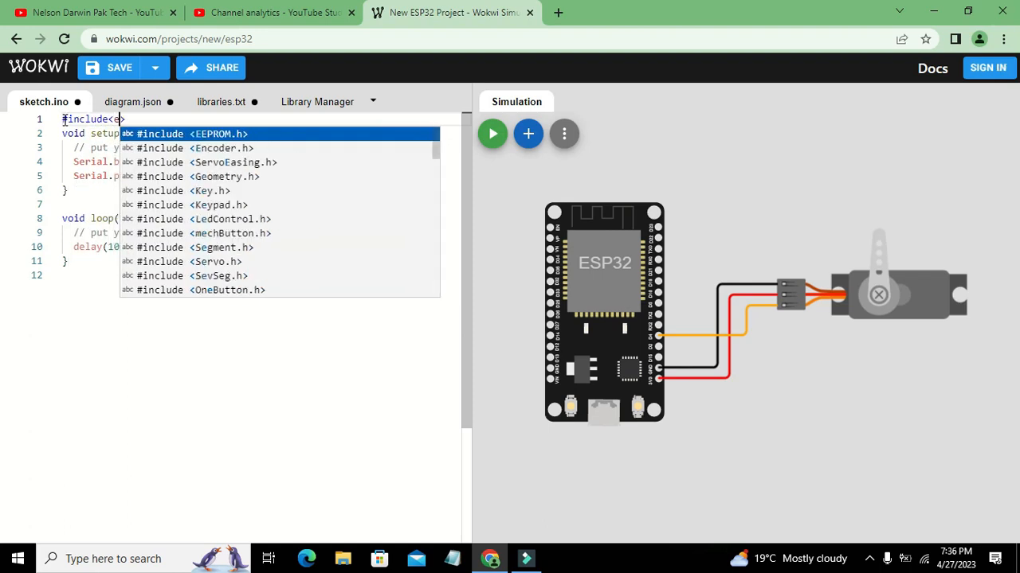
{"action": "type", "text": "esp32ser"}
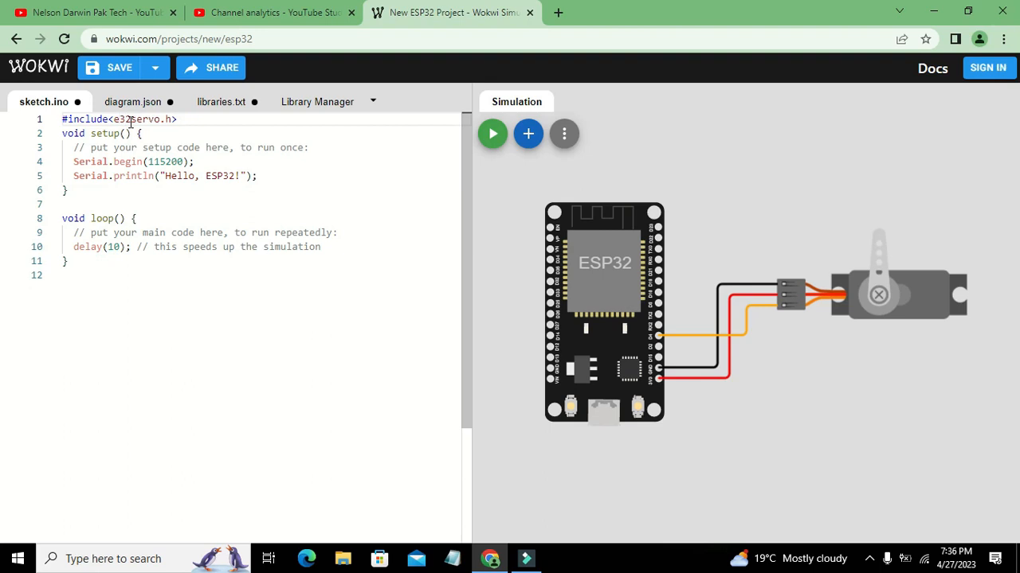
{"action": "type", "text": "ESP32"}
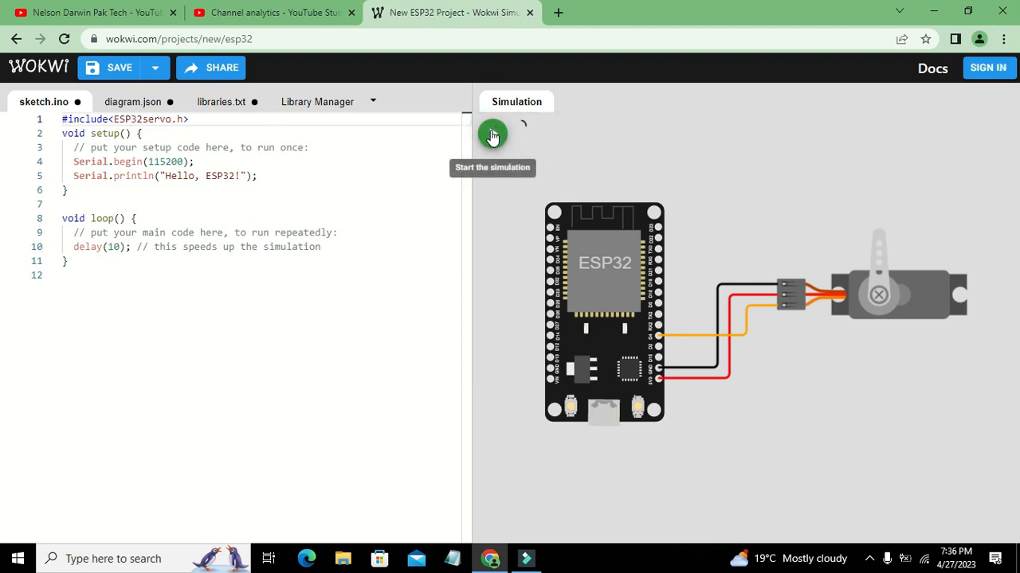
- Start the build, which fails on missing ESP32servo.h, and close the error report
{"action": "left_click", "coordinate": [493, 134]}
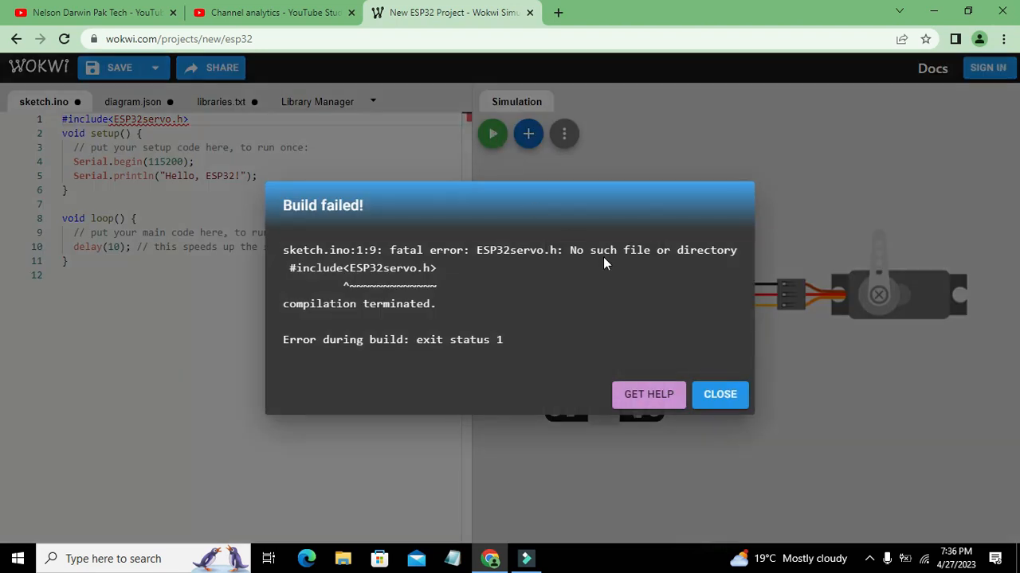
{"action": "mouse_move", "coordinate": [665, 337]}
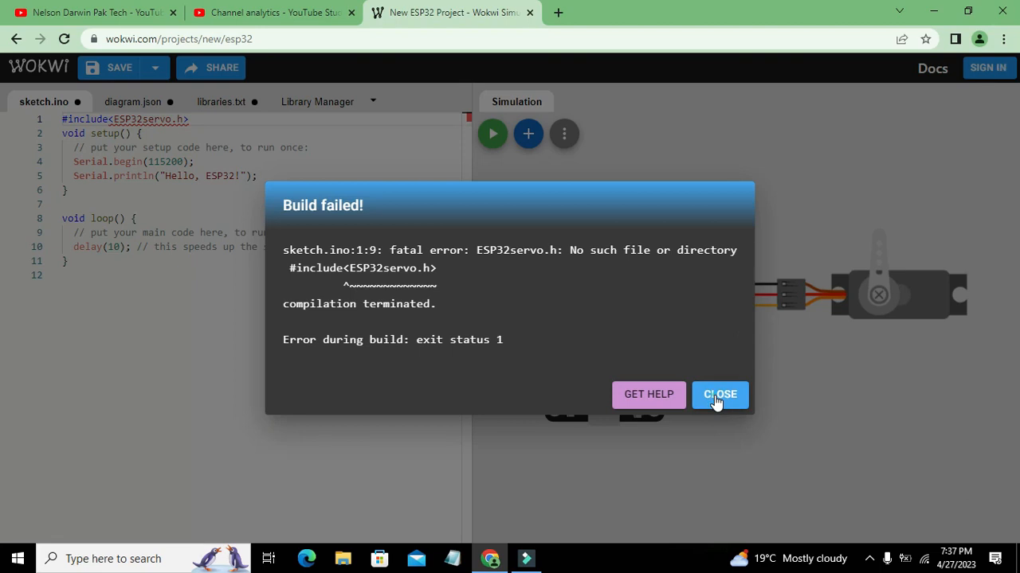
{"action": "left_click", "coordinate": [719, 394]}
{"action": "type", "text": "S"}
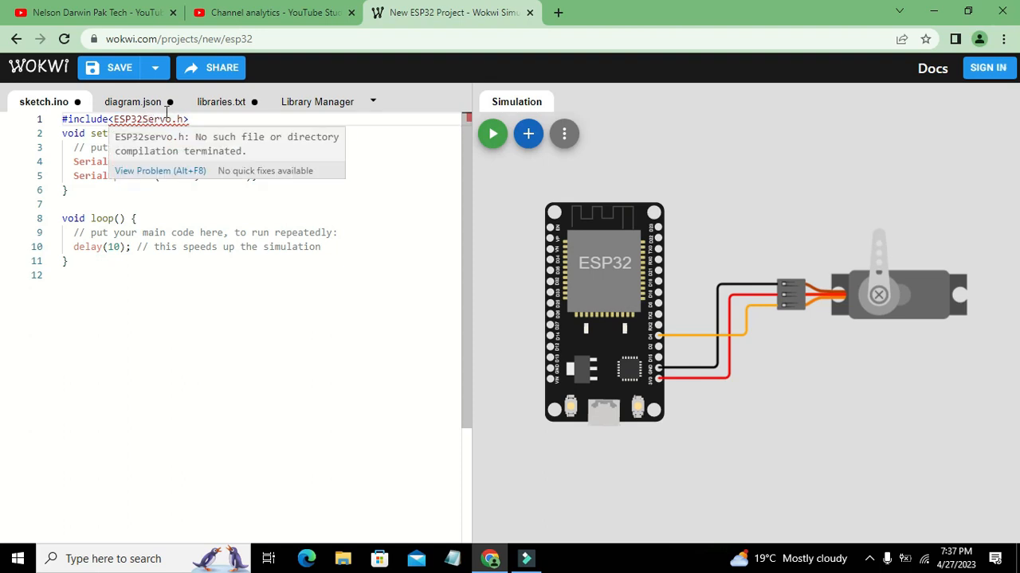
- Run the simulation until the serial output shows 'Hello, ESP32!', then stop it
{"action": "left_click", "coordinate": [492, 134]}
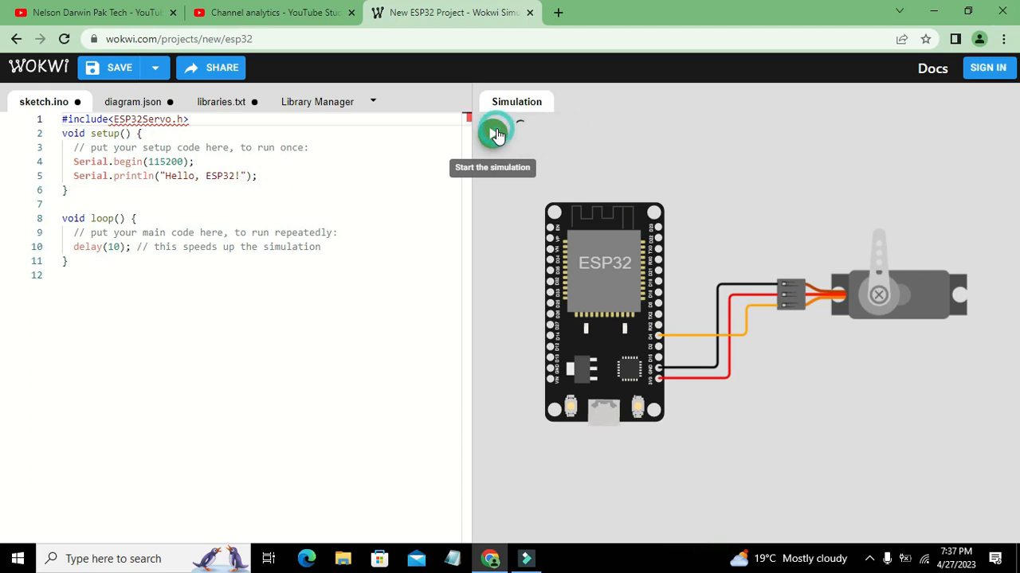
{"action": "left_click", "coordinate": [492, 132]}
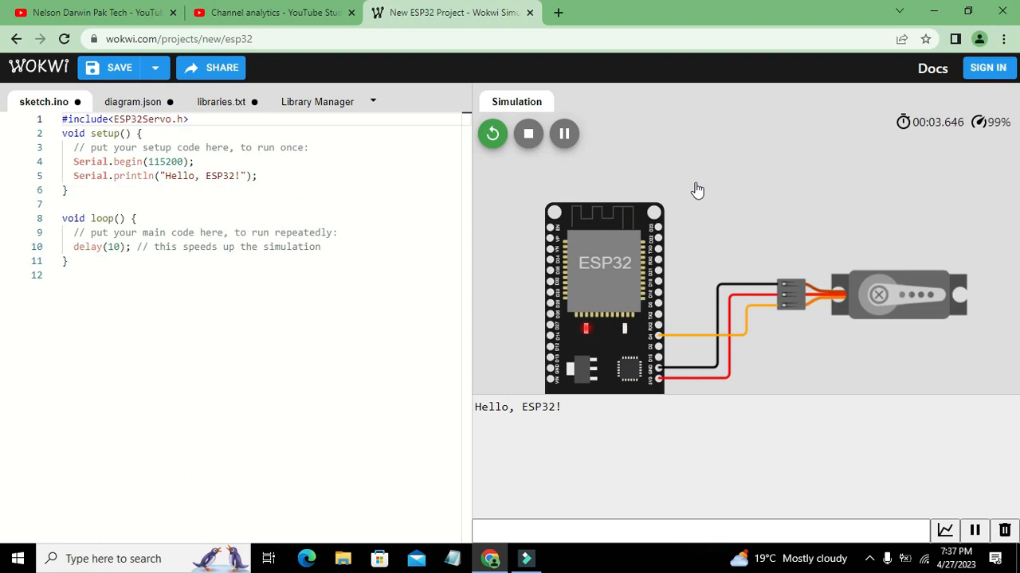
{"action": "mouse_move", "coordinate": [528, 134]}
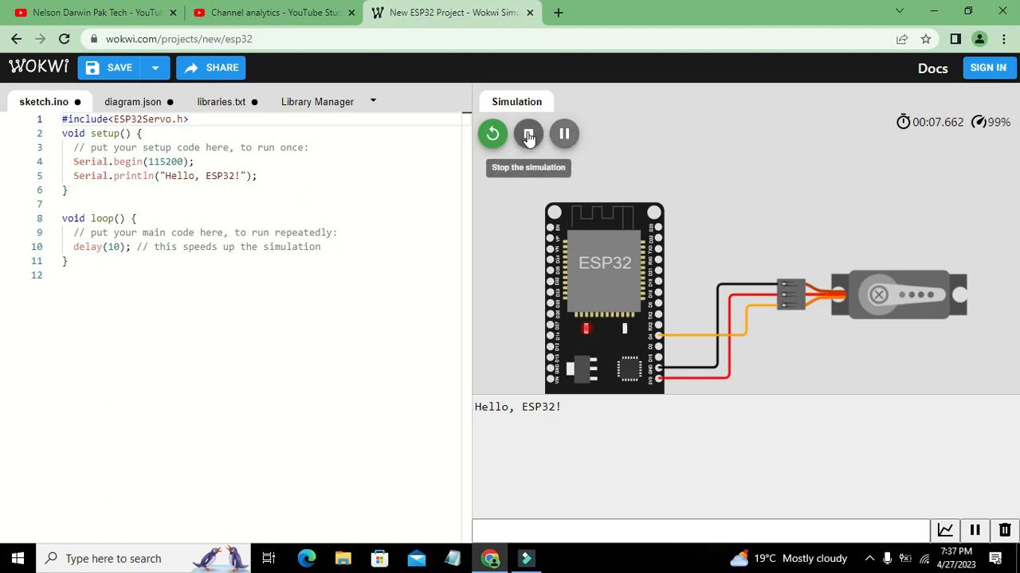
{"action": "left_click", "coordinate": [527, 133]}
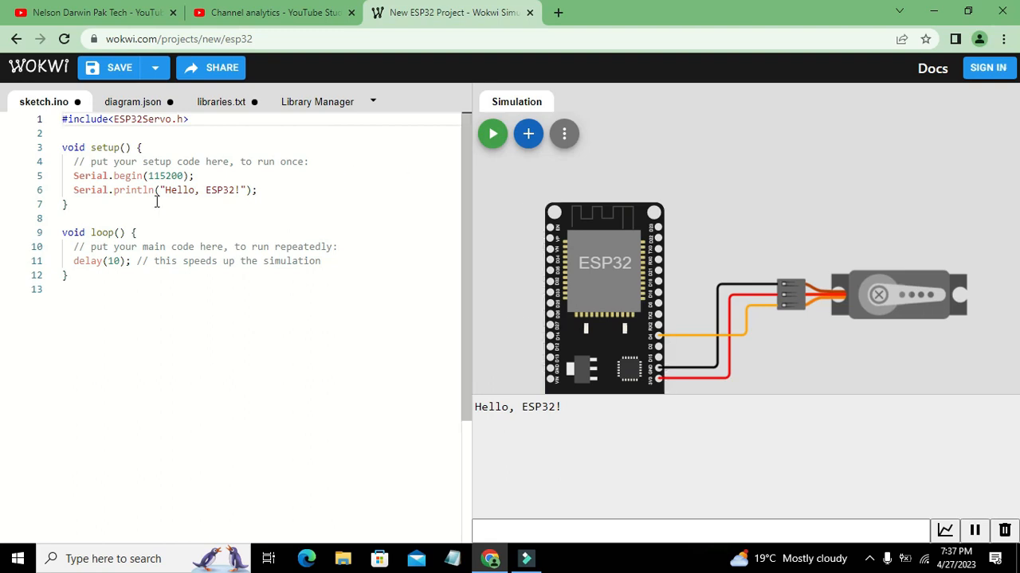
- Add a 'Servo s' object declaration below the include line
{"action": "left_click", "coordinate": [119, 133]}
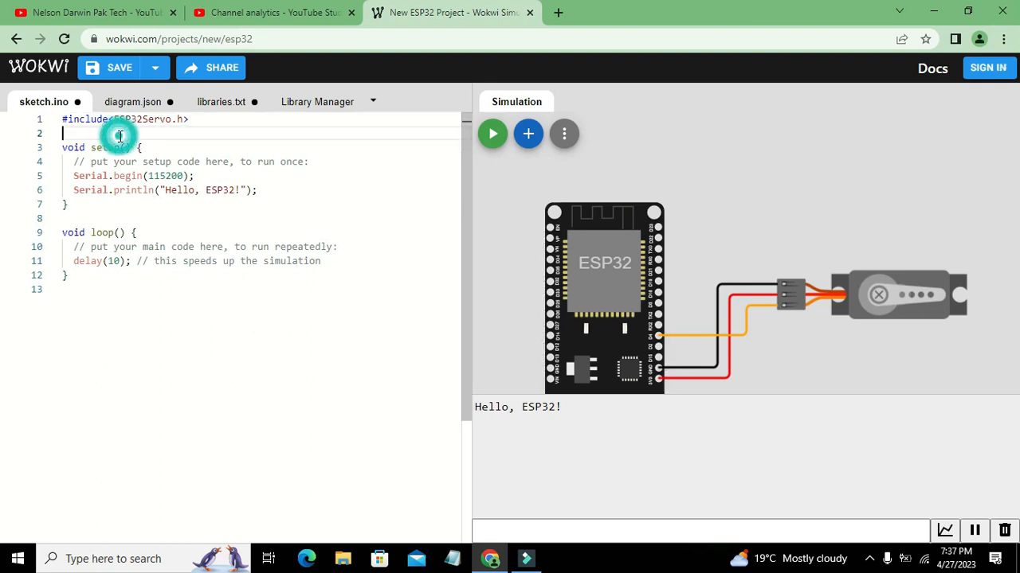
{"action": "key", "text": "enter"}
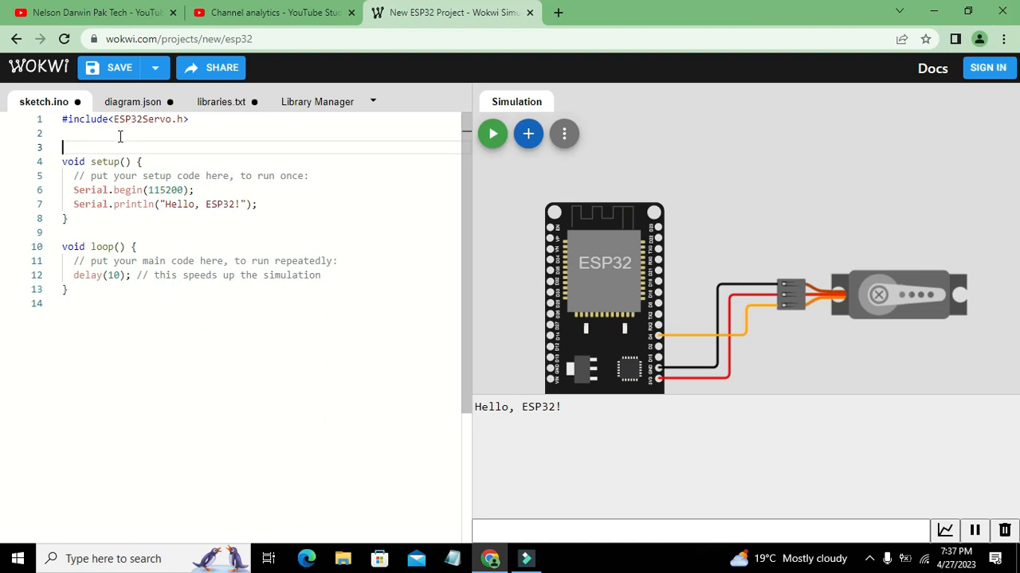
{"action": "type", "text": "Servo s"}
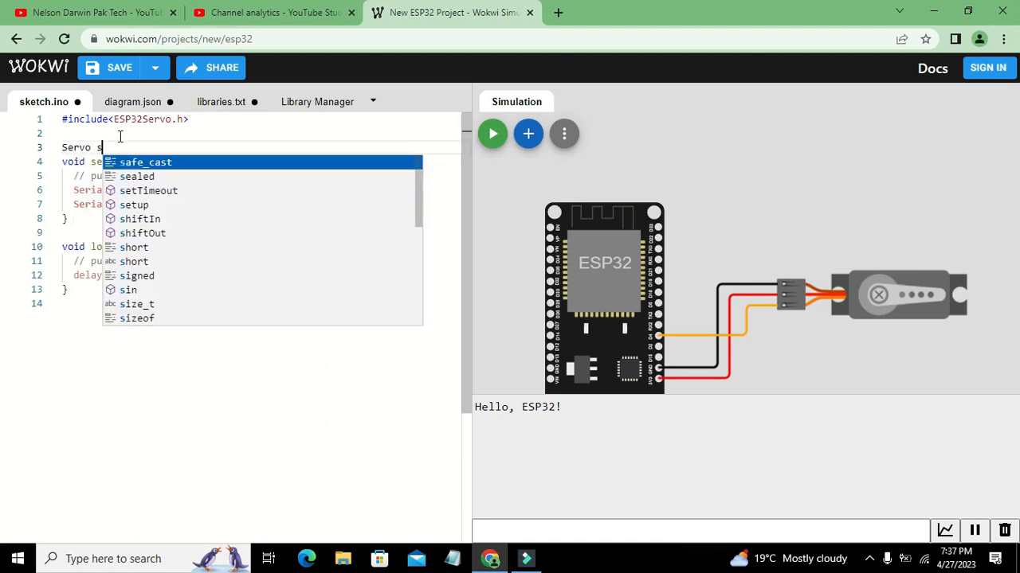
{"action": "type", "text": "er"}
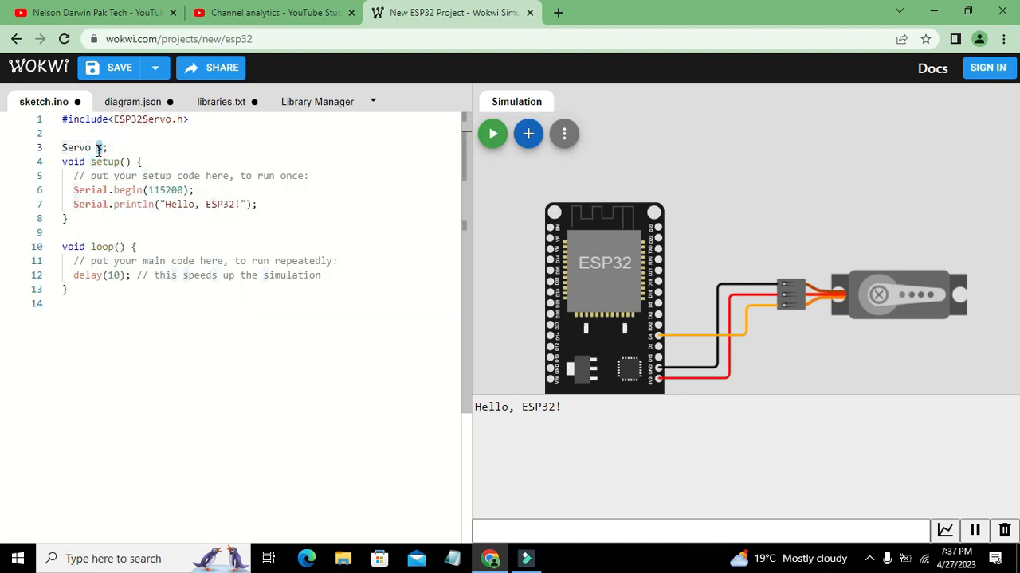
- Add 'int p=0;' after the Servo declaration
{"action": "double_click", "coordinate": [75, 148]}
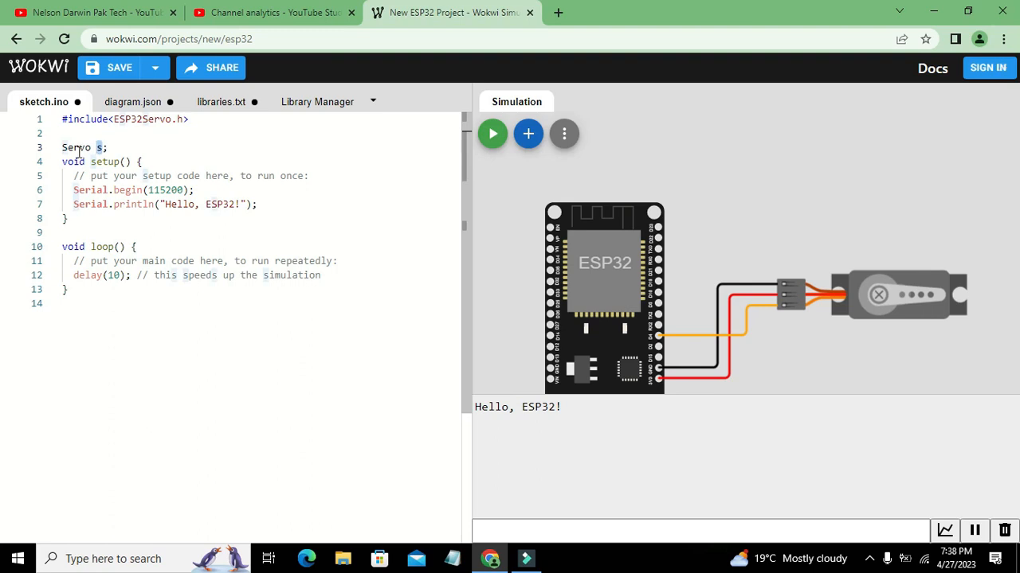
{"action": "double_click", "coordinate": [76, 148]}
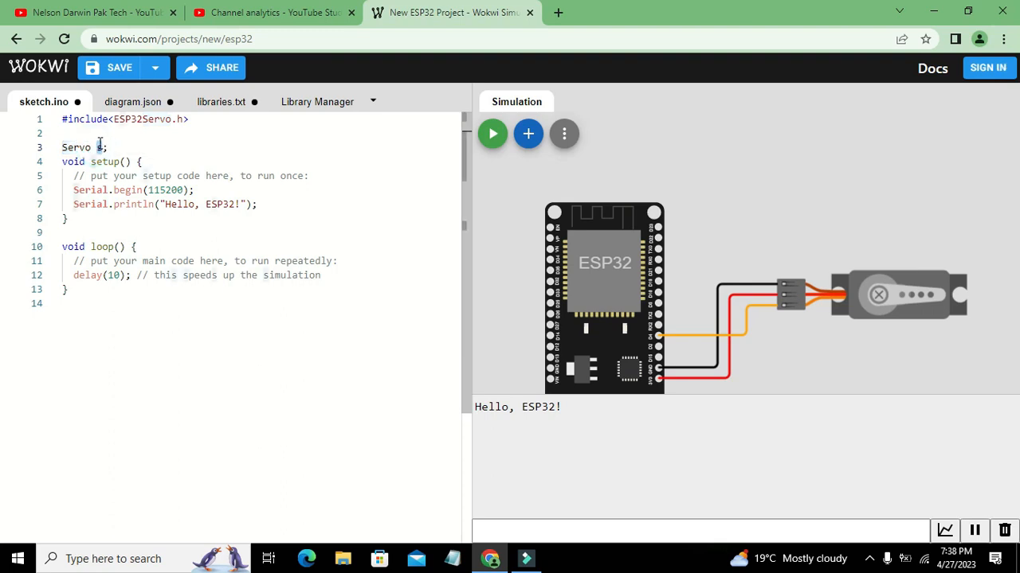
{"action": "double_click", "coordinate": [75, 147]}
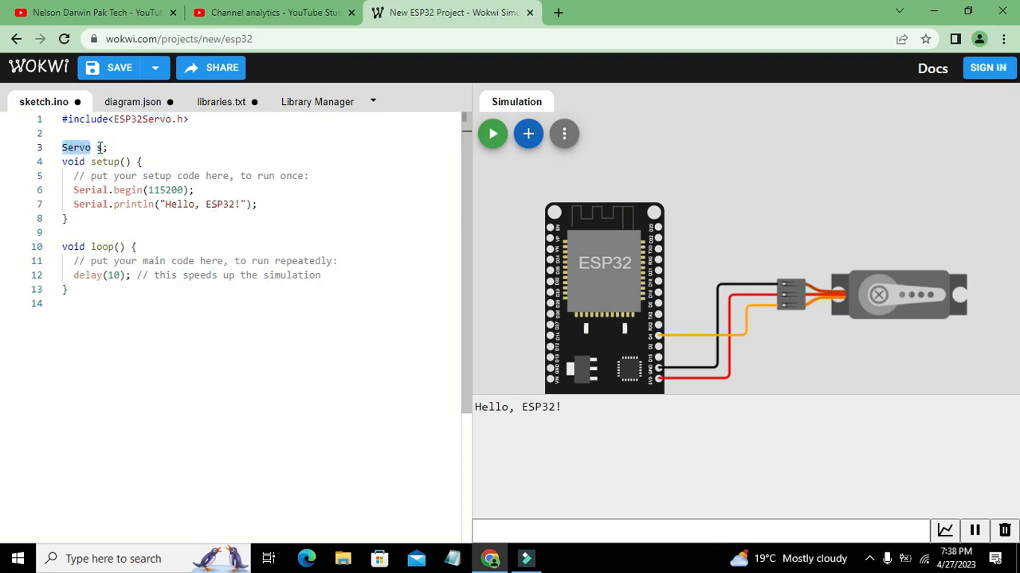
{"action": "type", "text": "s"}
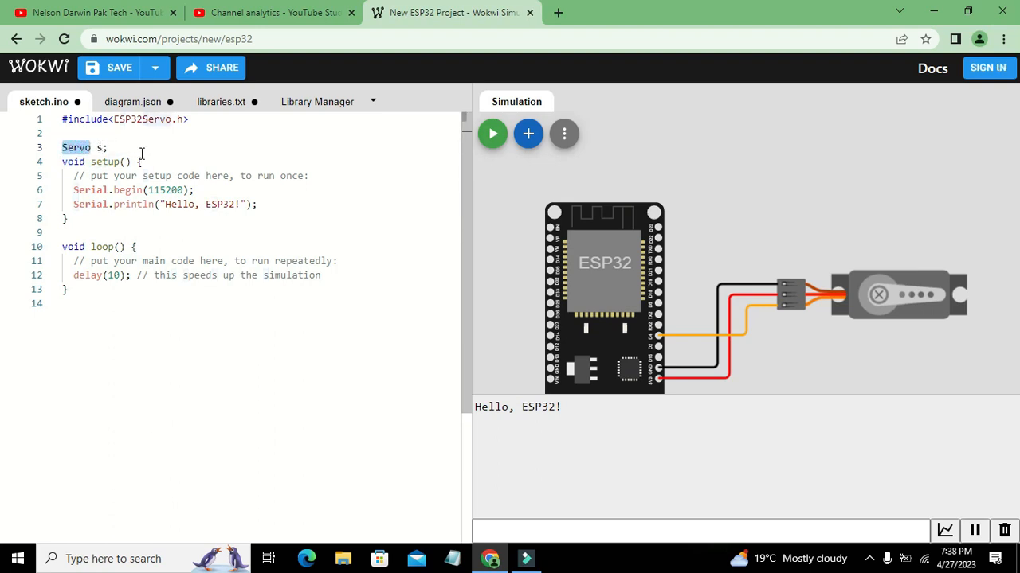
{"action": "type", "text": "i"}
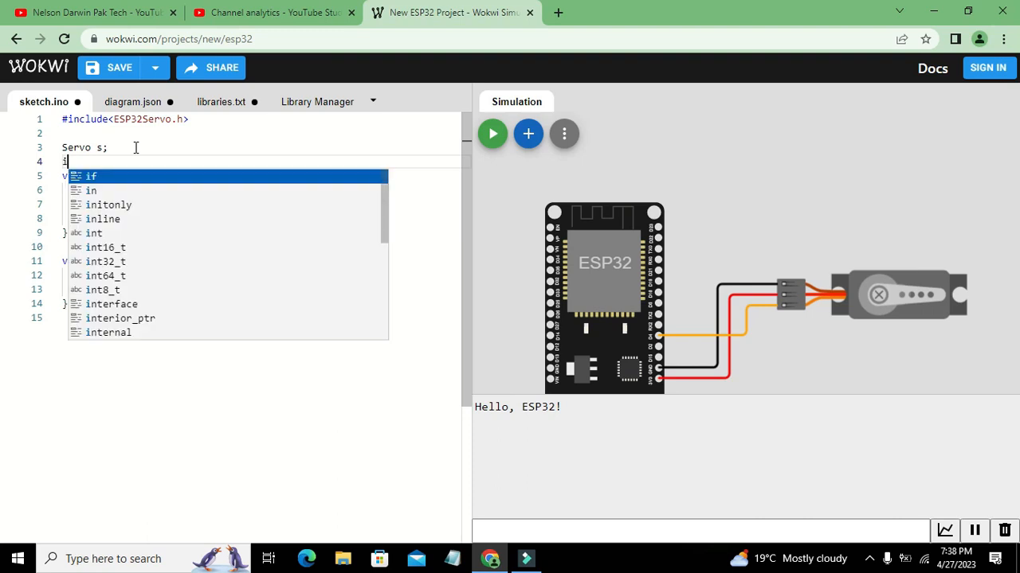
{"action": "type", "text": "nt po"}
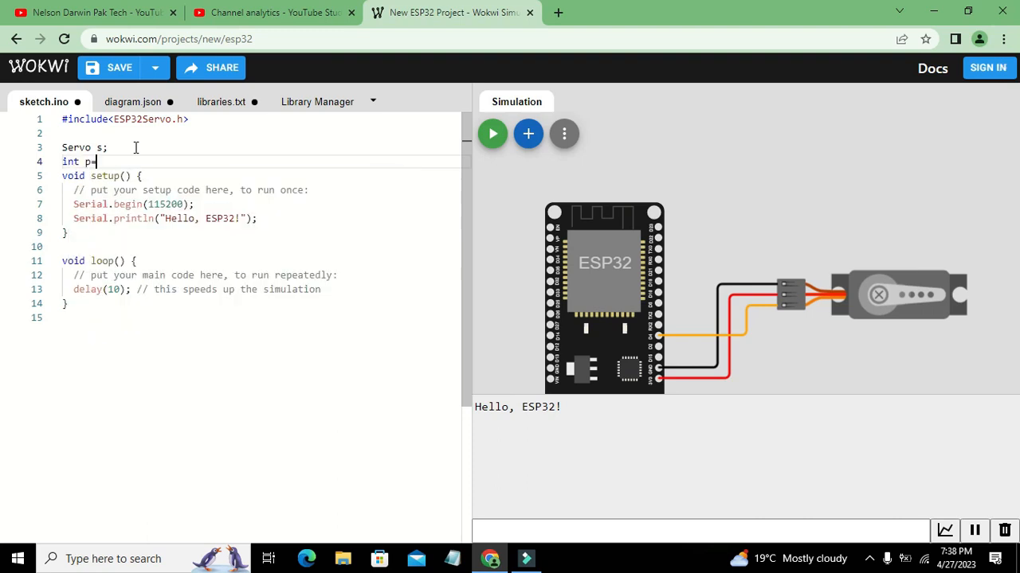
{"action": "type", "text": "=0;"}
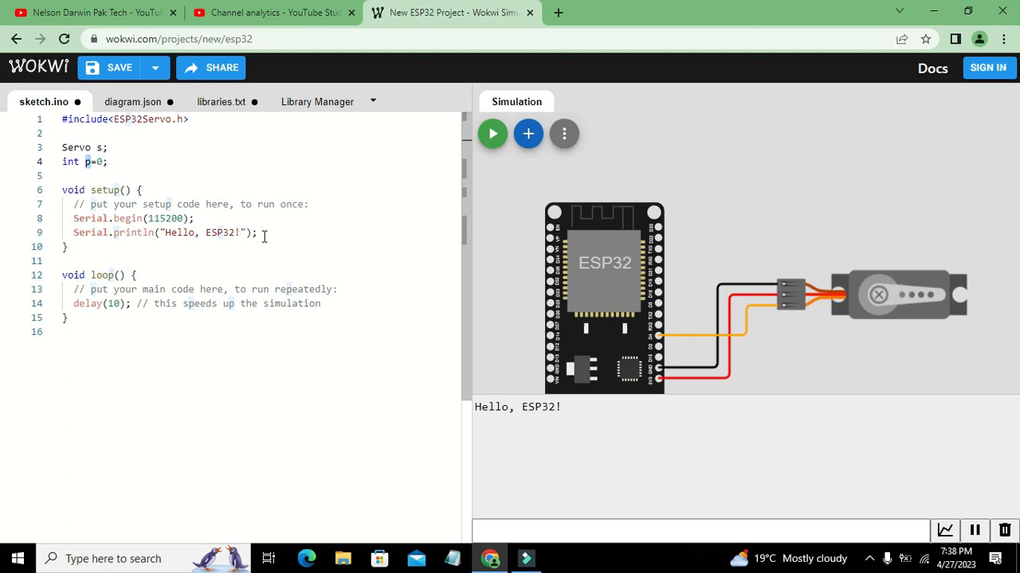
- Swap the 'Hello, ESP32' Serial.println line in setup() for s.attach(4);
{"action": "key", "text": "Delete"}
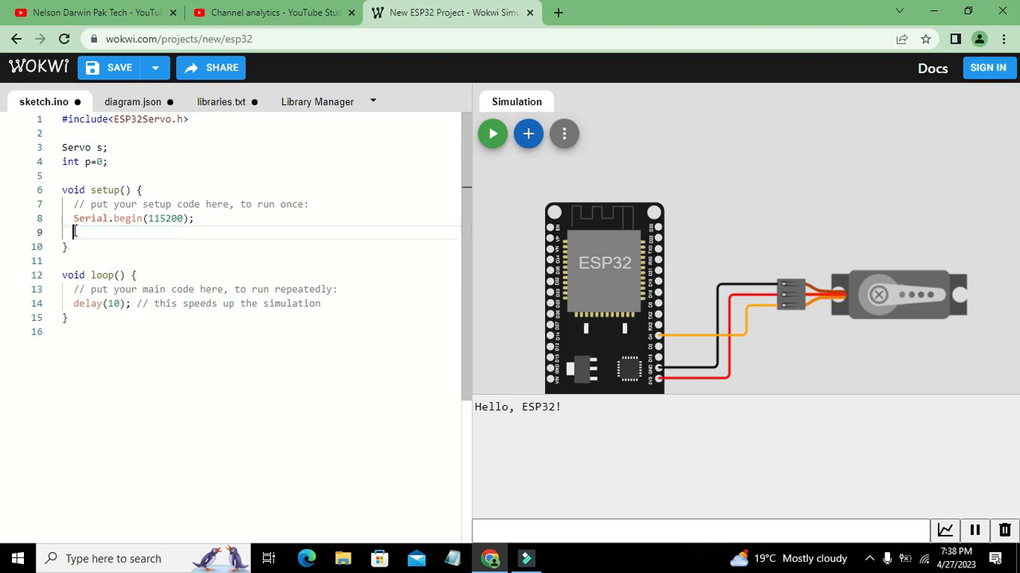
{"action": "type", "text": "s.attac"}
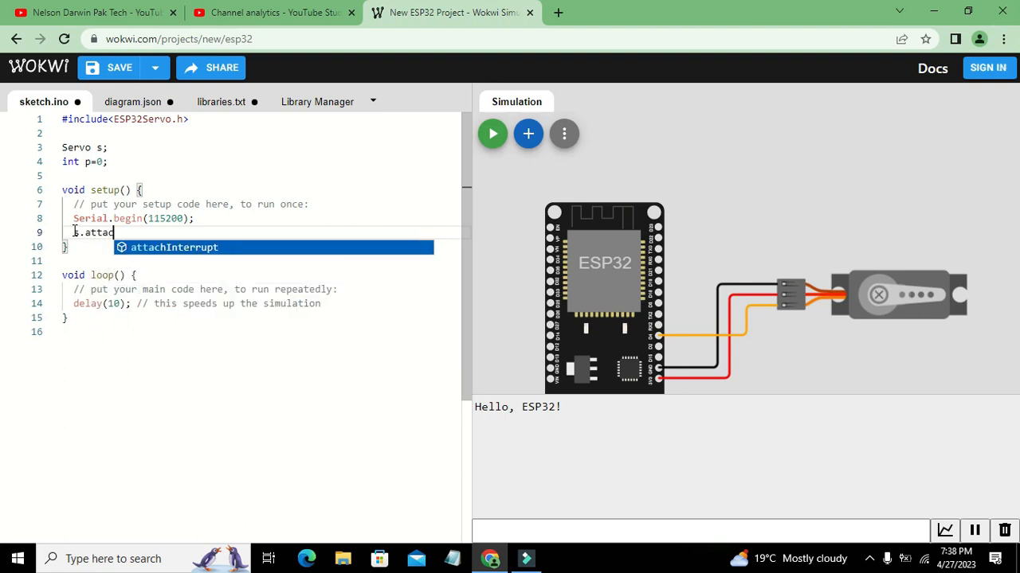
{"action": "type", "text": "h"}
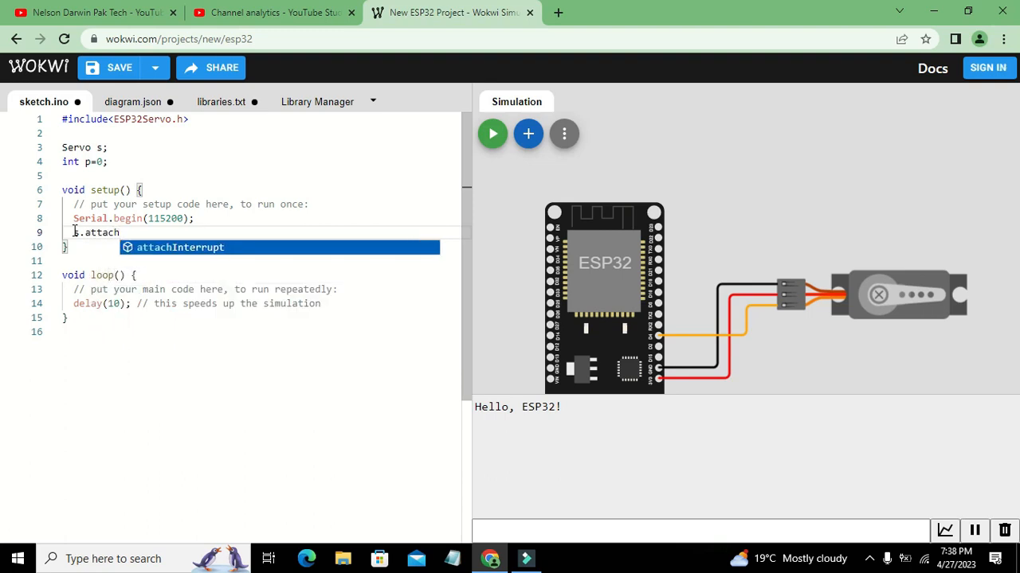
{"action": "type", "text": "()"}
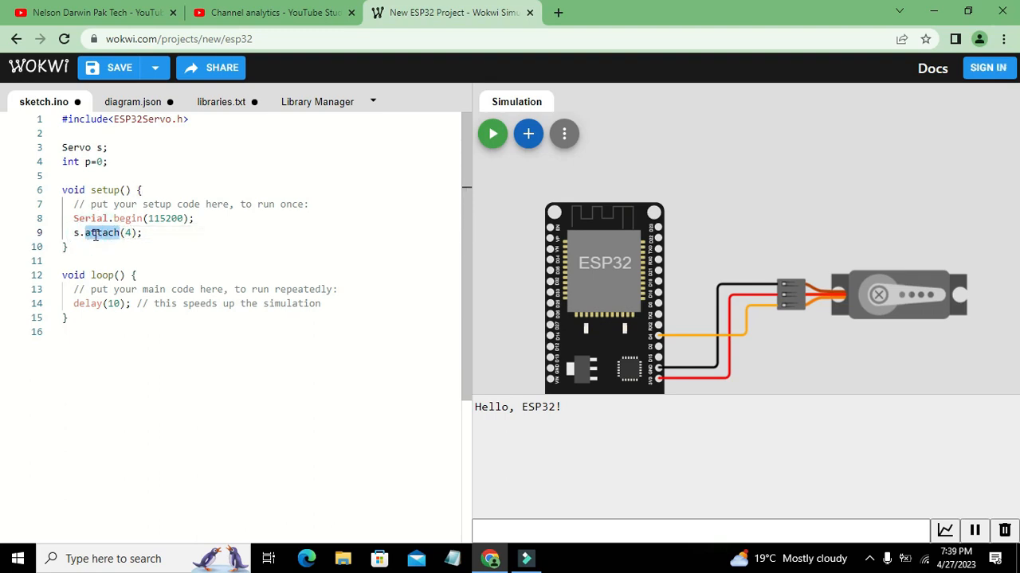
{"action": "left_click", "coordinate": [76, 147]}
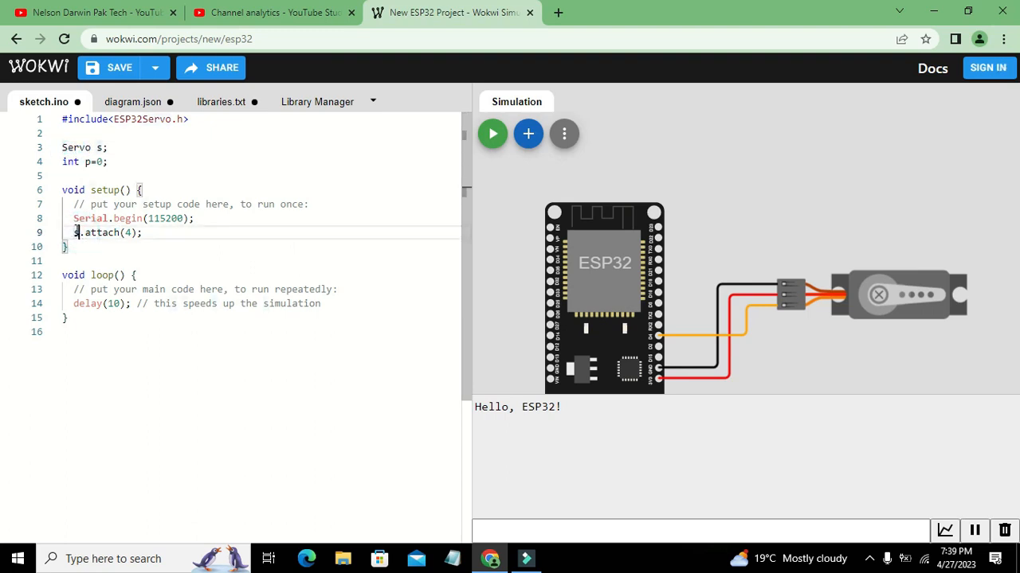
{"action": "double_click", "coordinate": [102, 232]}
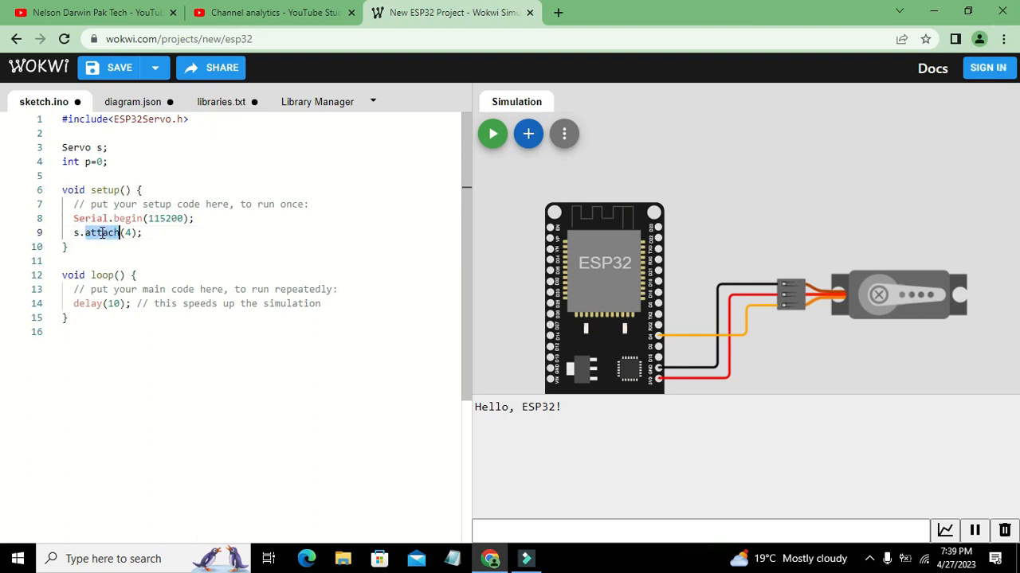
{"action": "left_click", "coordinate": [127, 232]}
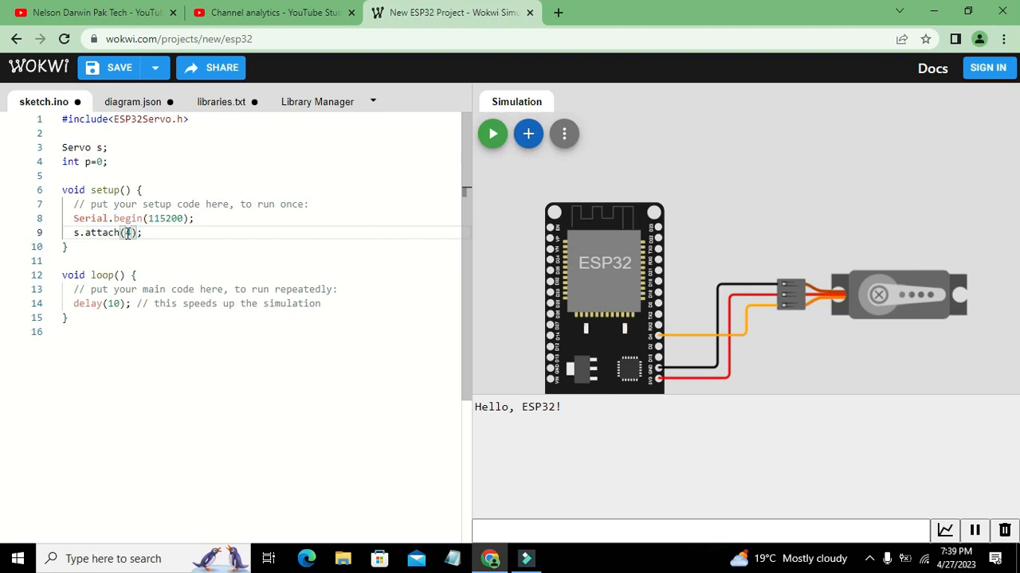
{"action": "type", "text": "4"}
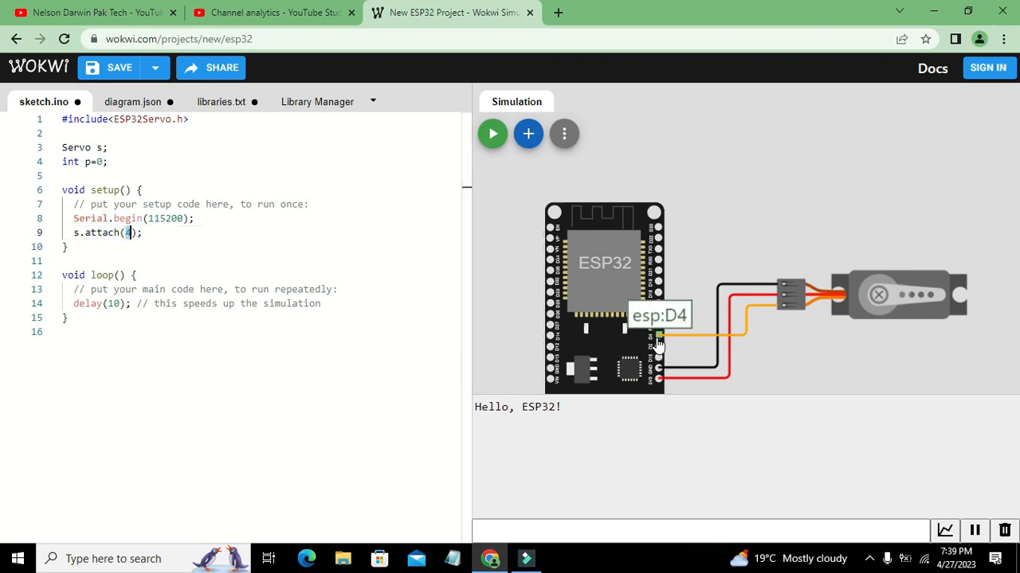
{"action": "mouse_move", "coordinate": [659, 344]}
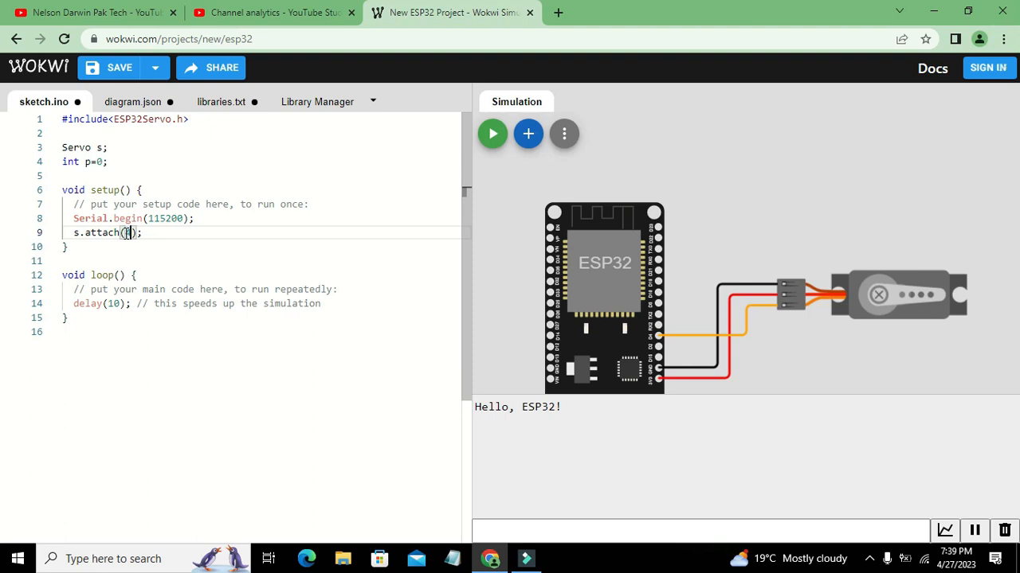
{"action": "type", "text": "4"}
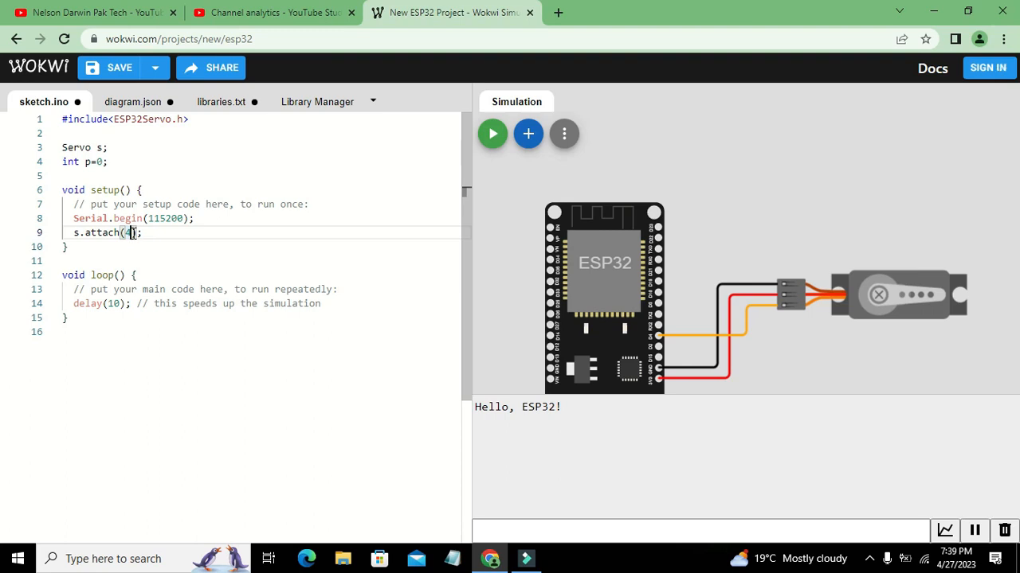
{"action": "mouse_move", "coordinate": [83, 286]}
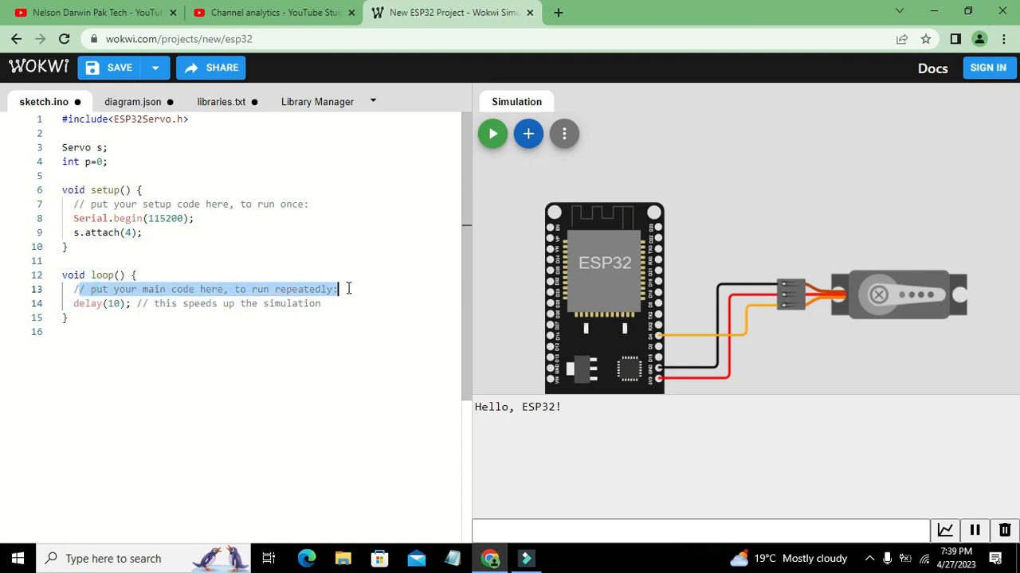
- Replace loop()'s placeholder comment with an empty for(p=0;p<100;p++) { } block
{"action": "key", "text": "Delete"}
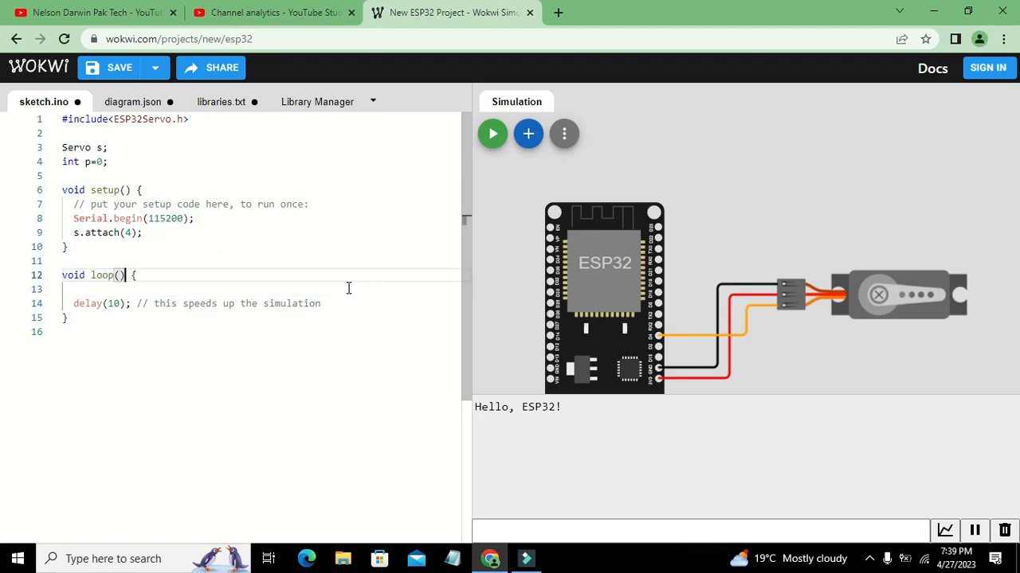
{"action": "key", "text": "Enter"}
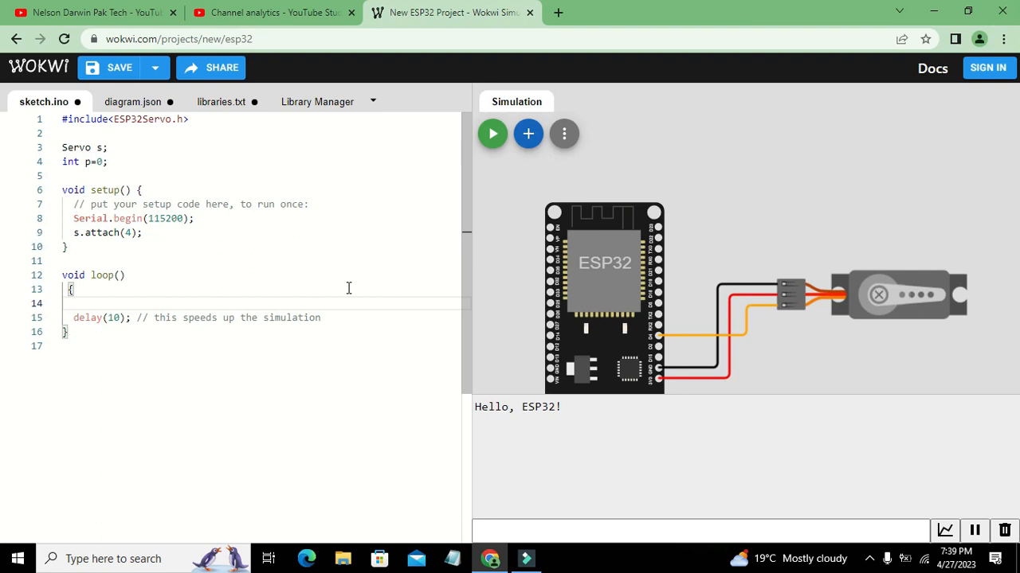
{"action": "type", "text": "for()"}
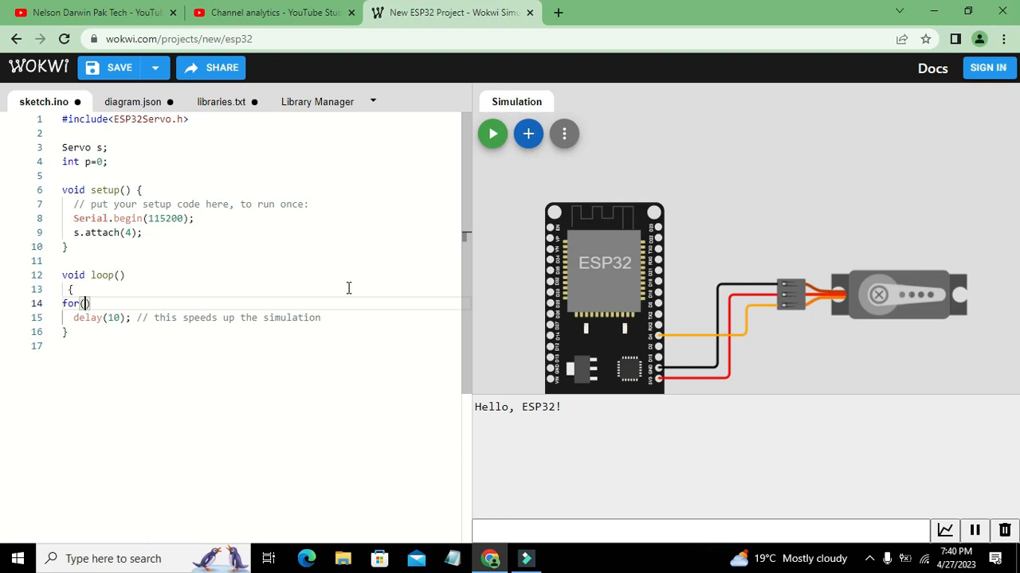
{"action": "type", "text": "int"}
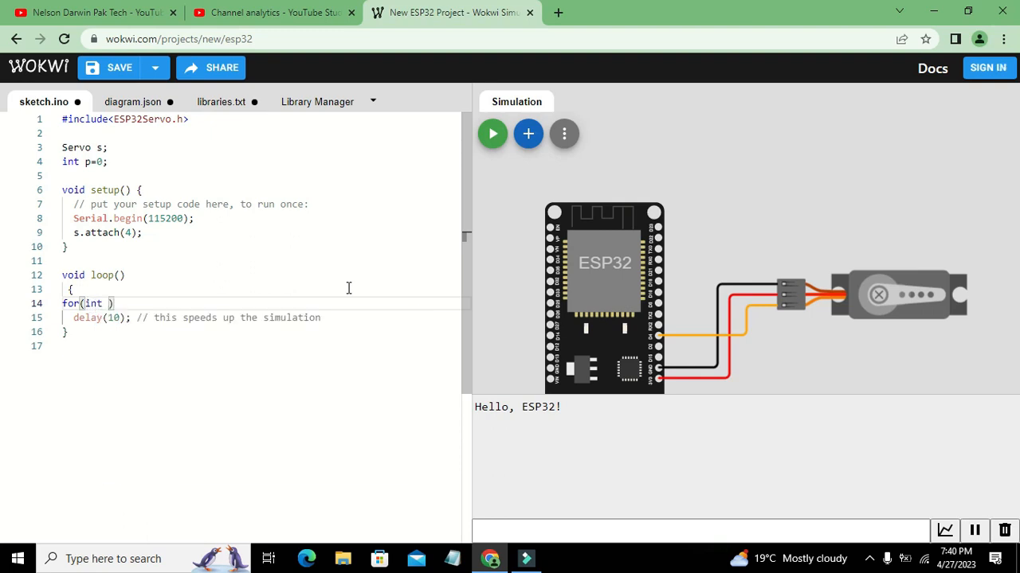
{"action": "type", "text": "g=1"}
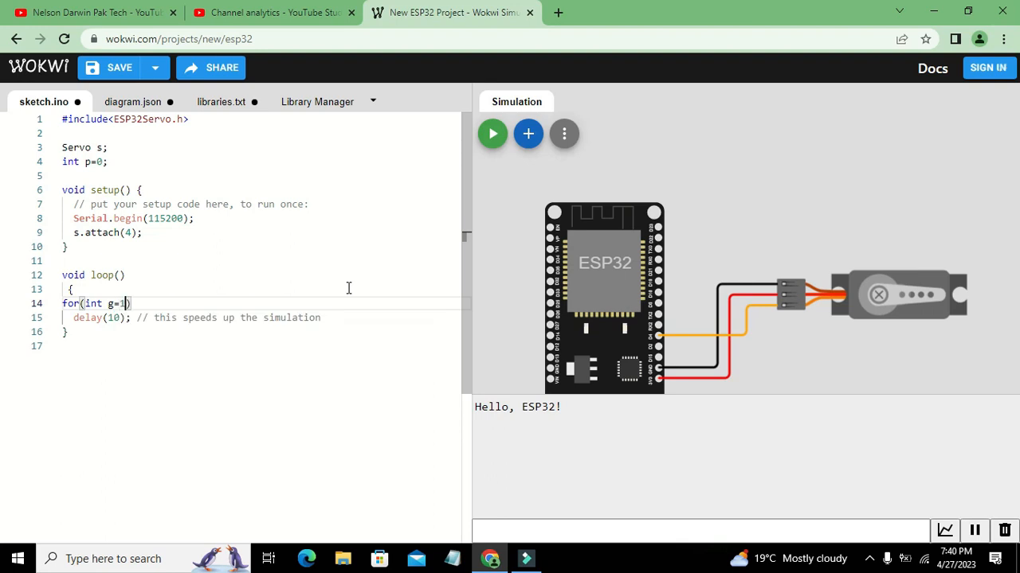
{"action": "type", "text": "0;g"}
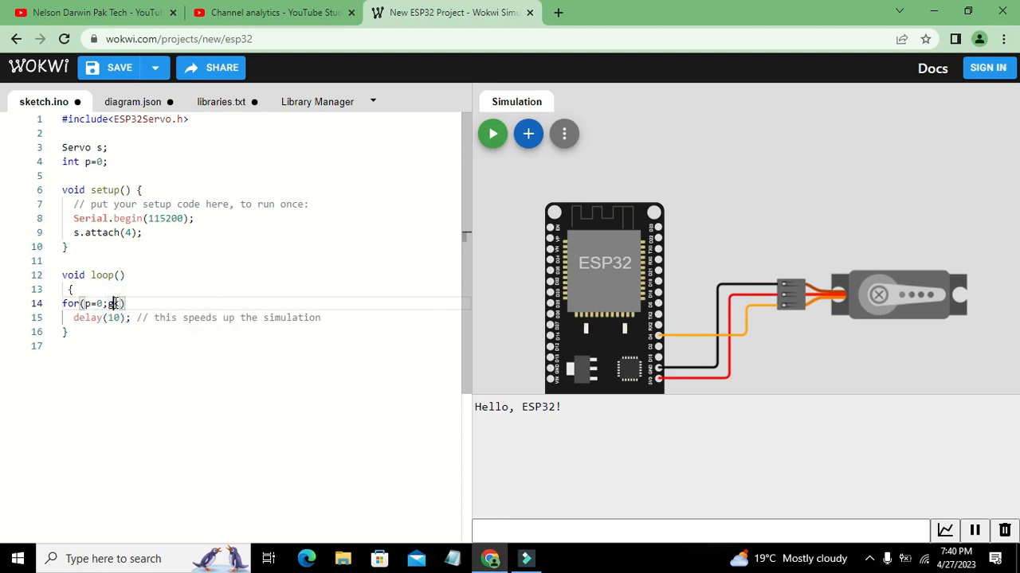
{"action": "type", "text": "p"}
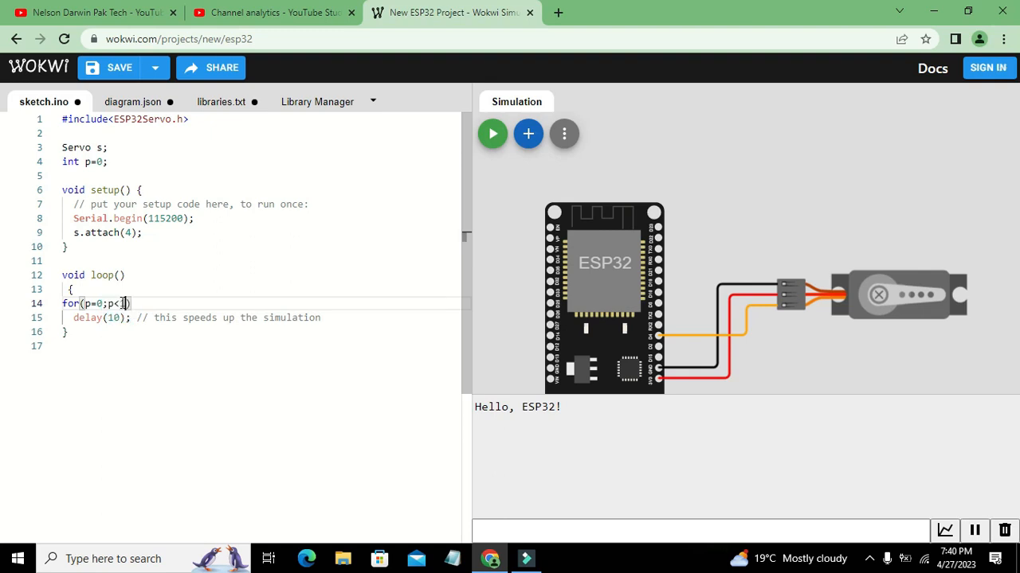
{"action": "type", "text": "00"}
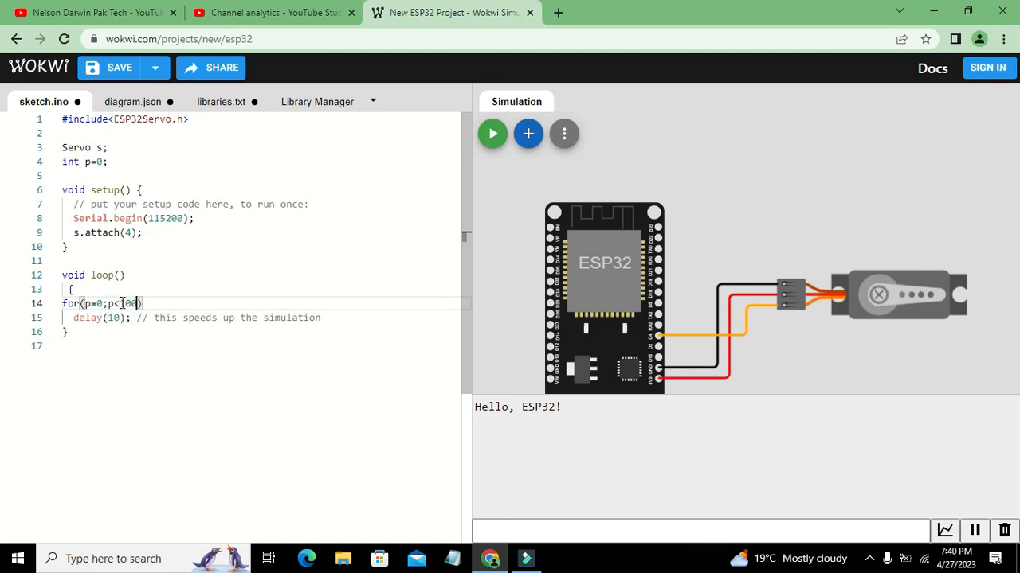
{"action": "type", "text": ";p++"}
{"action": "type", "text": "{}"}
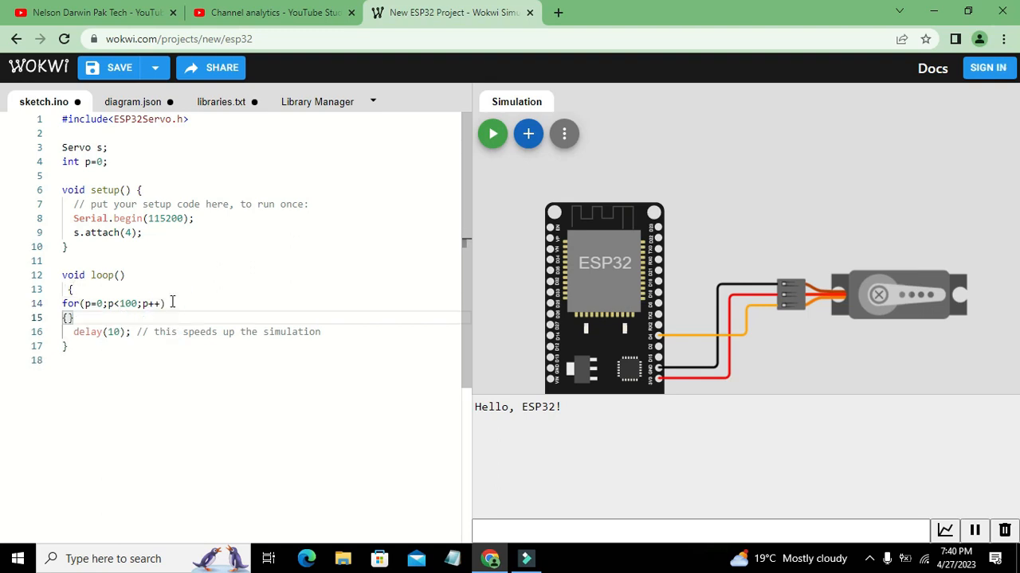
{"action": "key", "text": "enter"}
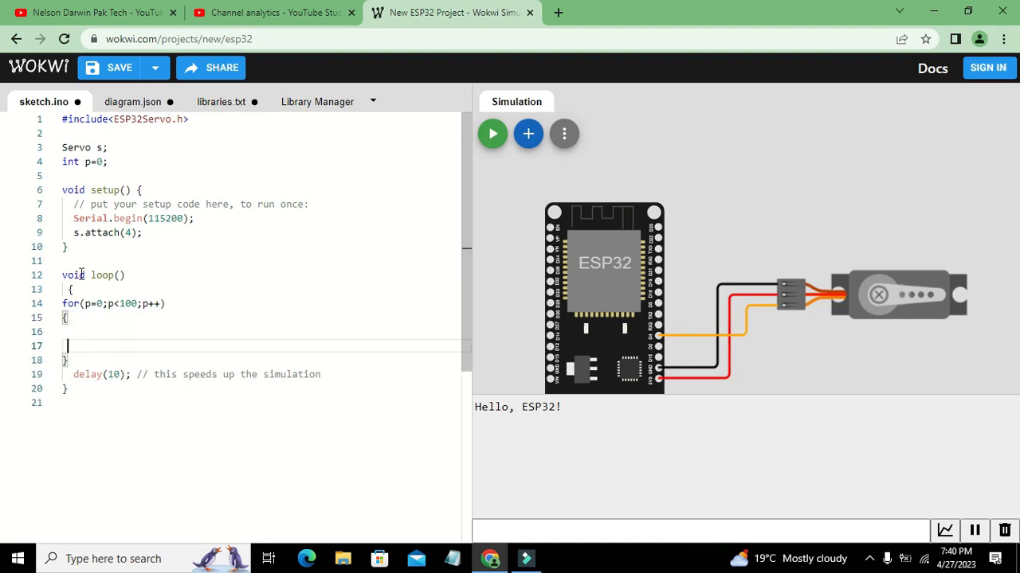
{"action": "left_click", "coordinate": [101, 303]}
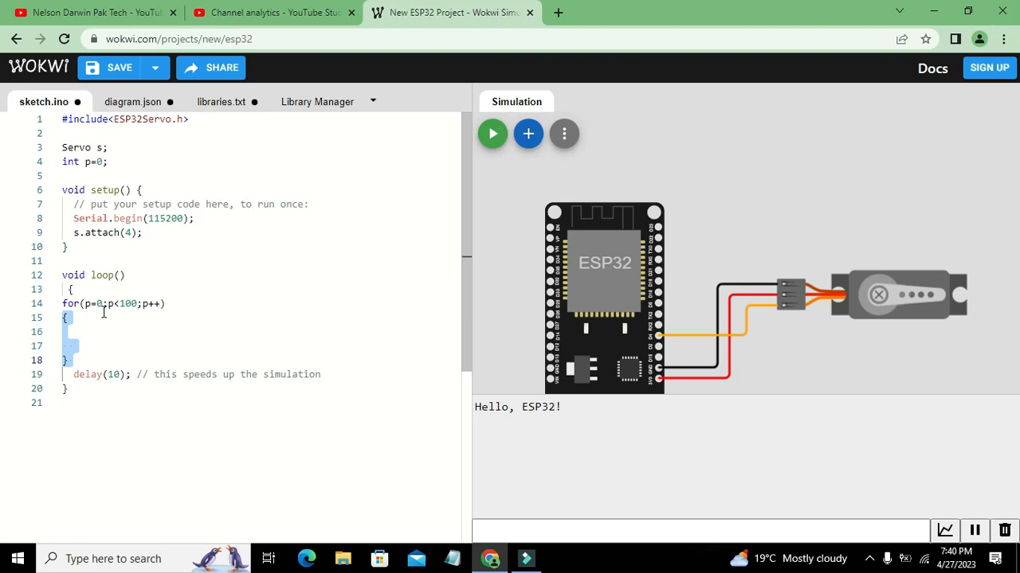
- Write s.write(p); inside the for loop body and remove the blank line
{"action": "left_click", "coordinate": [77, 332]}
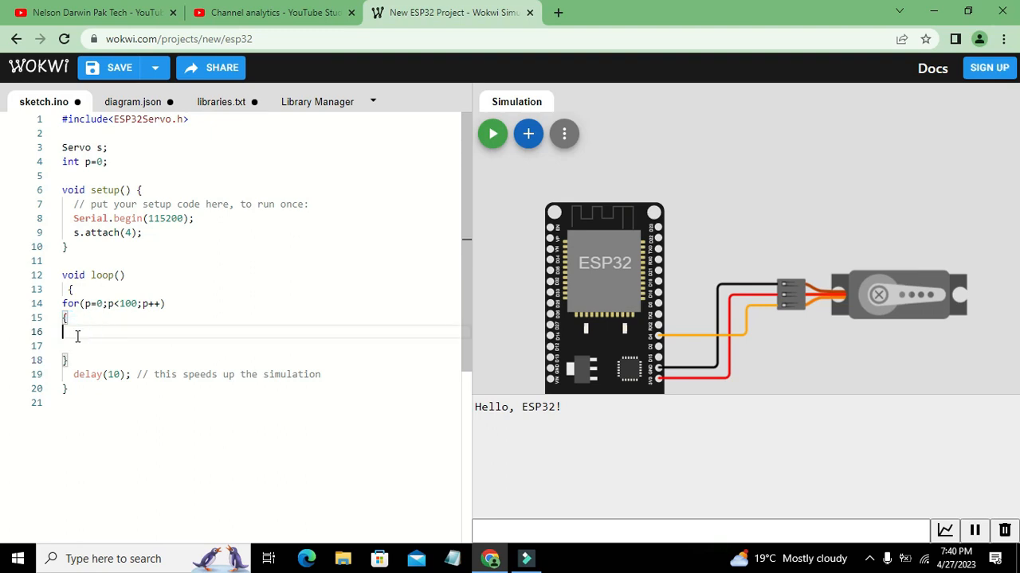
{"action": "type", "text": "s.wr"}
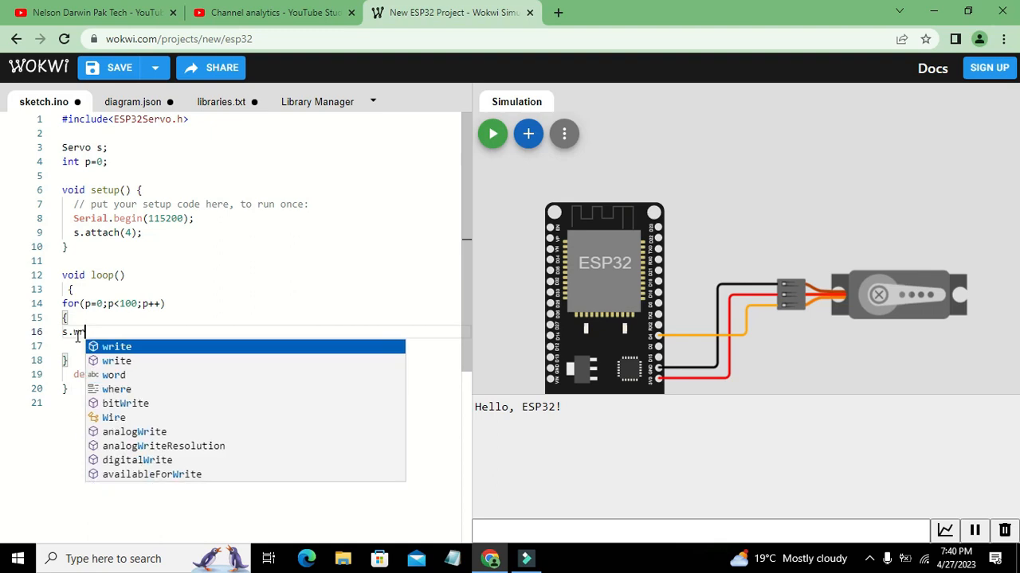
{"action": "left_click", "coordinate": [116, 346]}
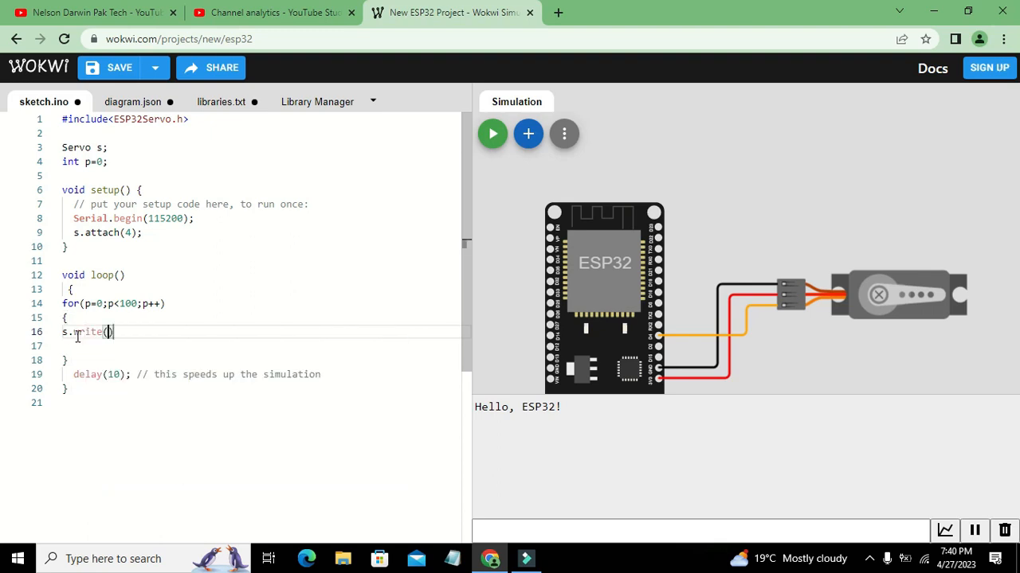
{"action": "type", "text": "p"}
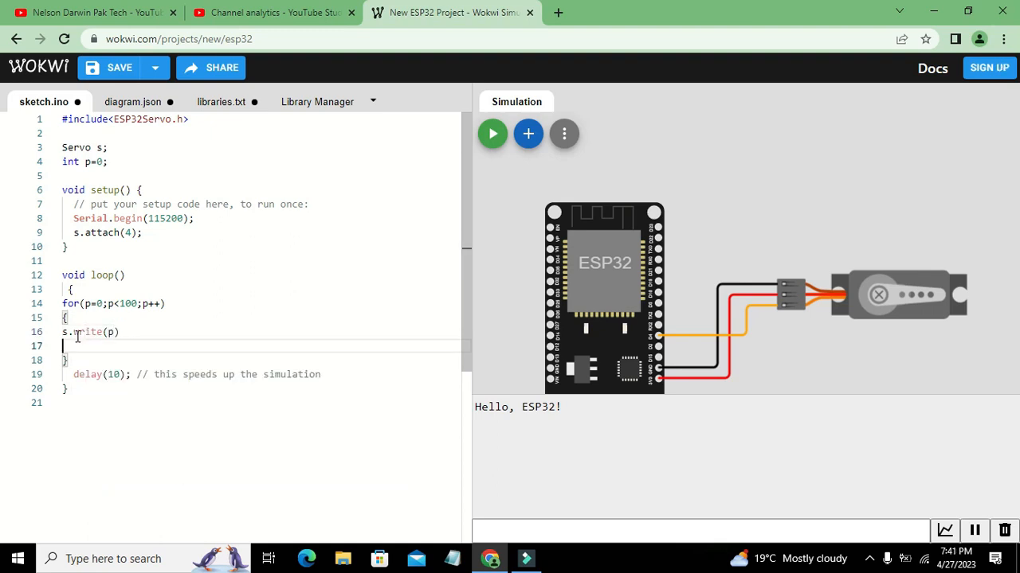
{"action": "key", "text": "Backspace"}
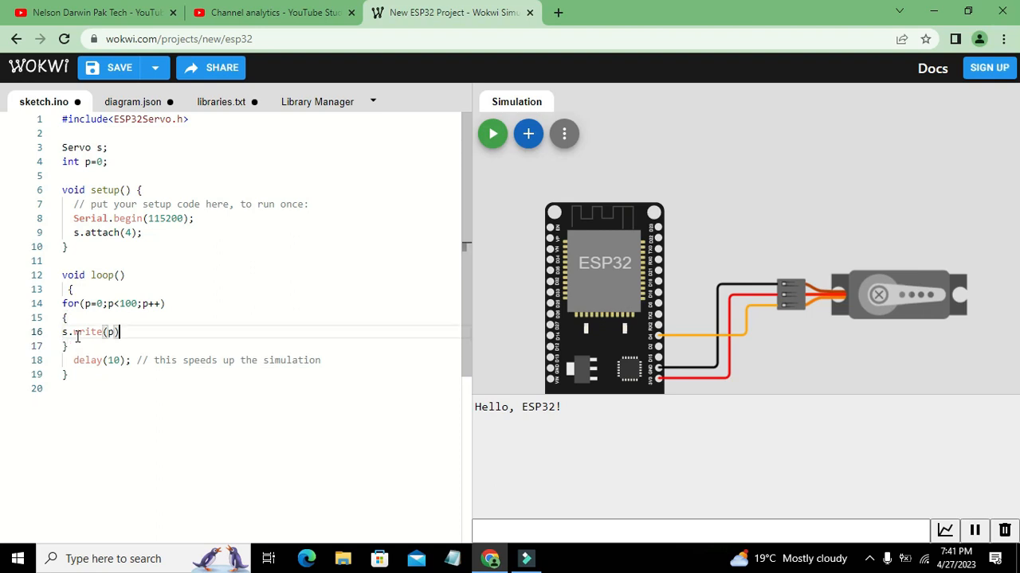
{"action": "type", "text": ";"}
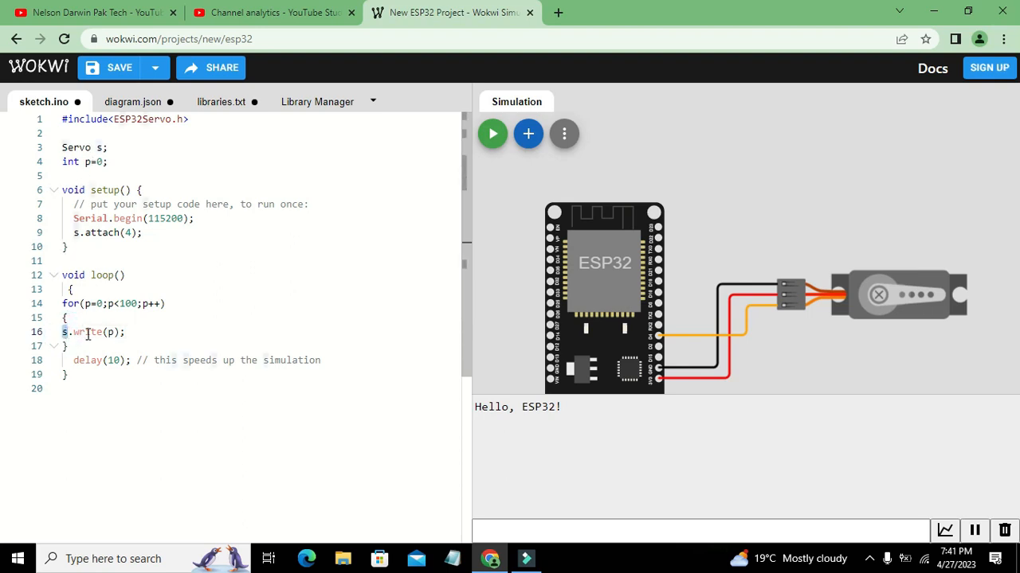
- Check the write call and the for loop's starting value
{"action": "double_click", "coordinate": [85, 332]}
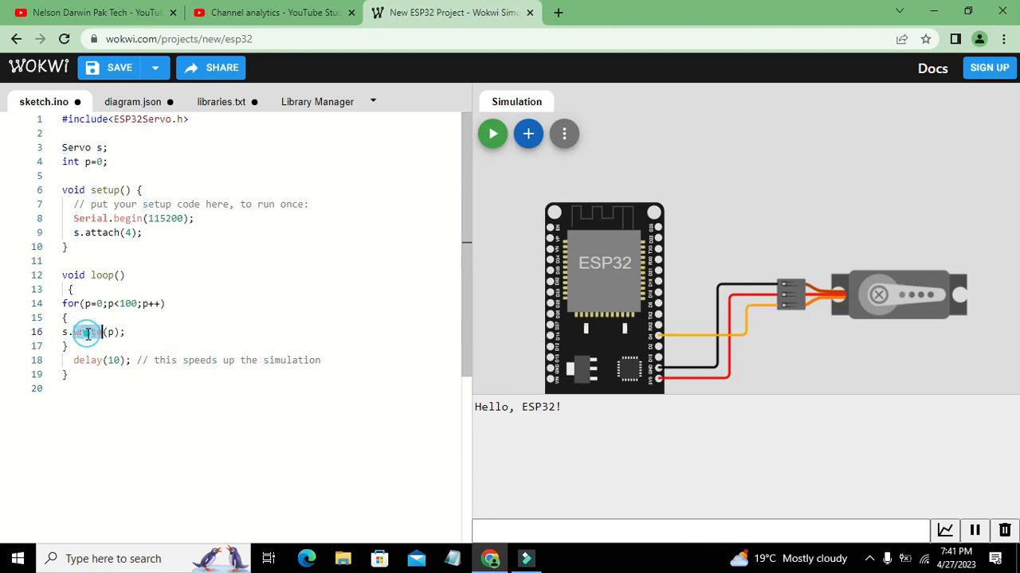
{"action": "left_click", "coordinate": [97, 303]}
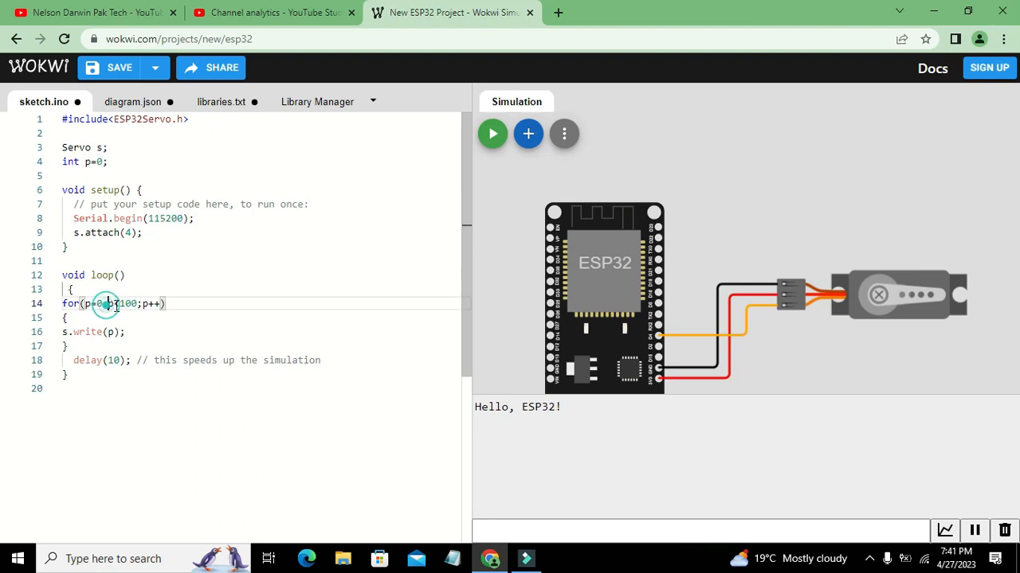
{"action": "double_click", "coordinate": [124, 303]}
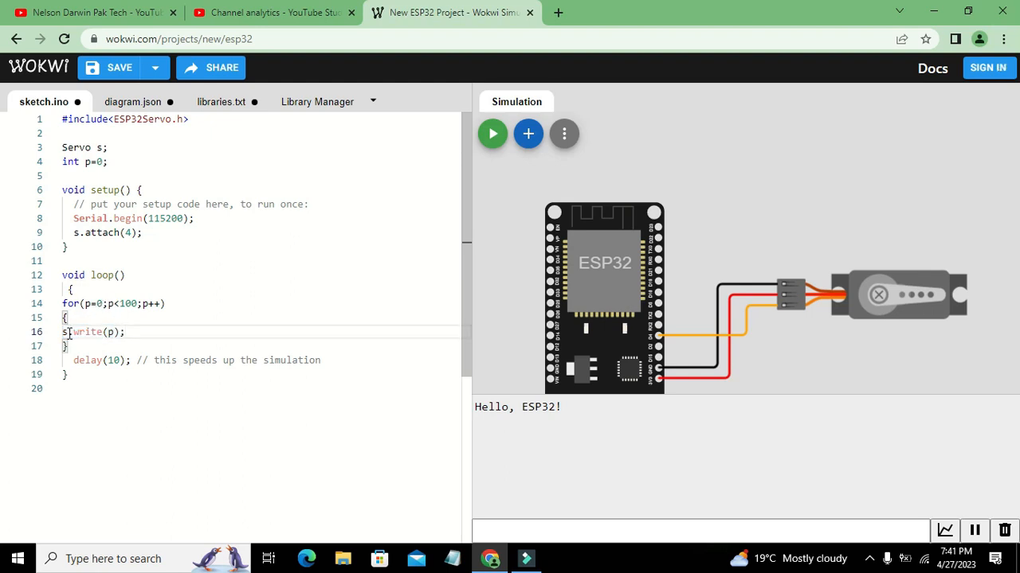
{"action": "double_click", "coordinate": [88, 332]}
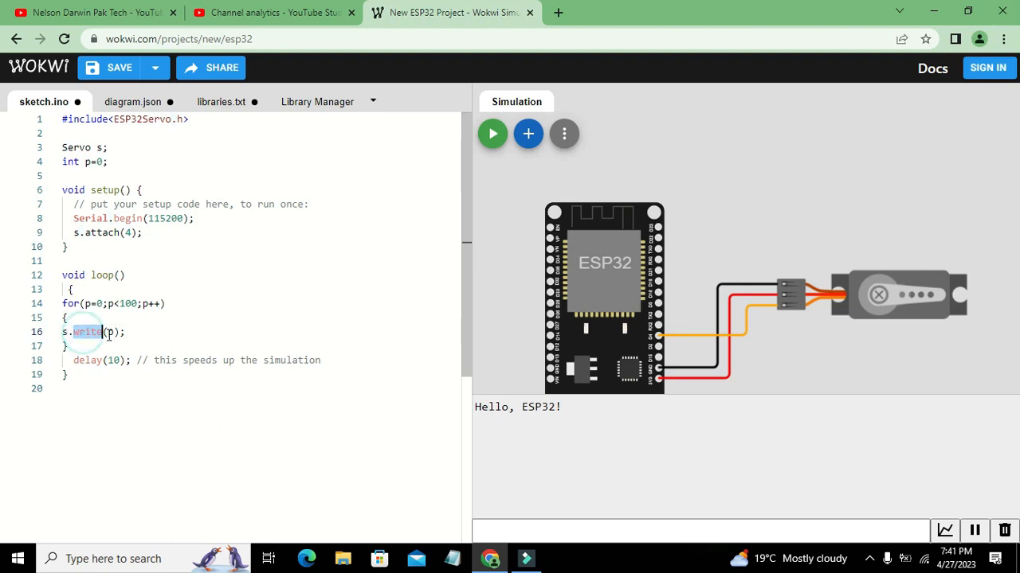
{"action": "left_click", "coordinate": [110, 332]}
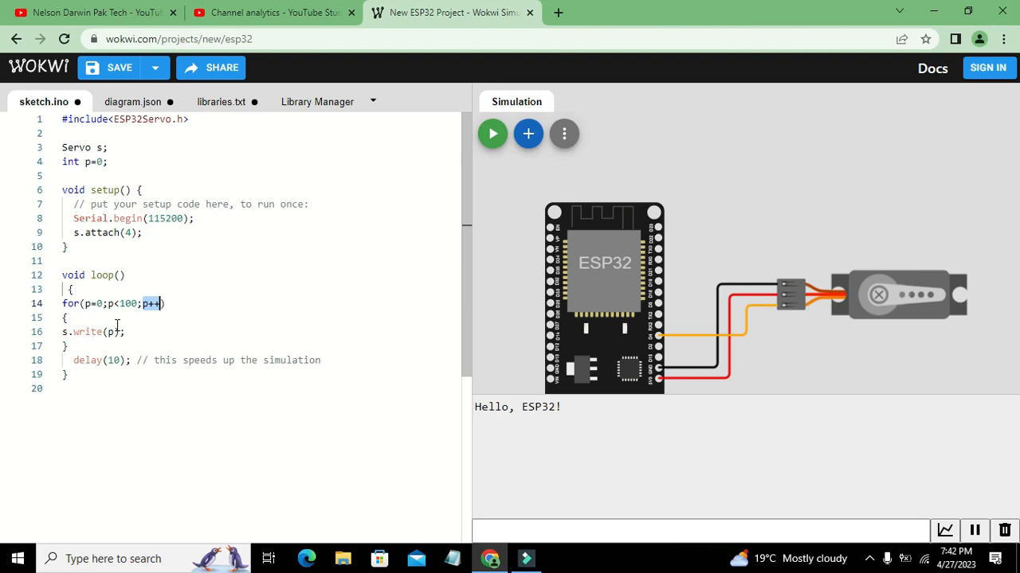
{"action": "mouse_move", "coordinate": [250, 348]}
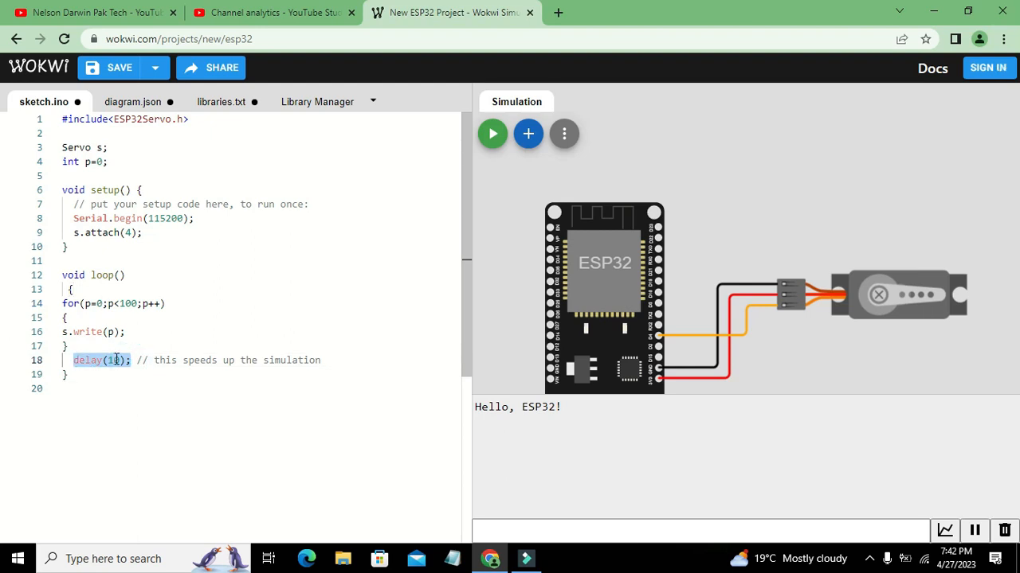
- Change the delay to 20, run the servo simulation briefly, then stop it
{"action": "type", "text": "2"}
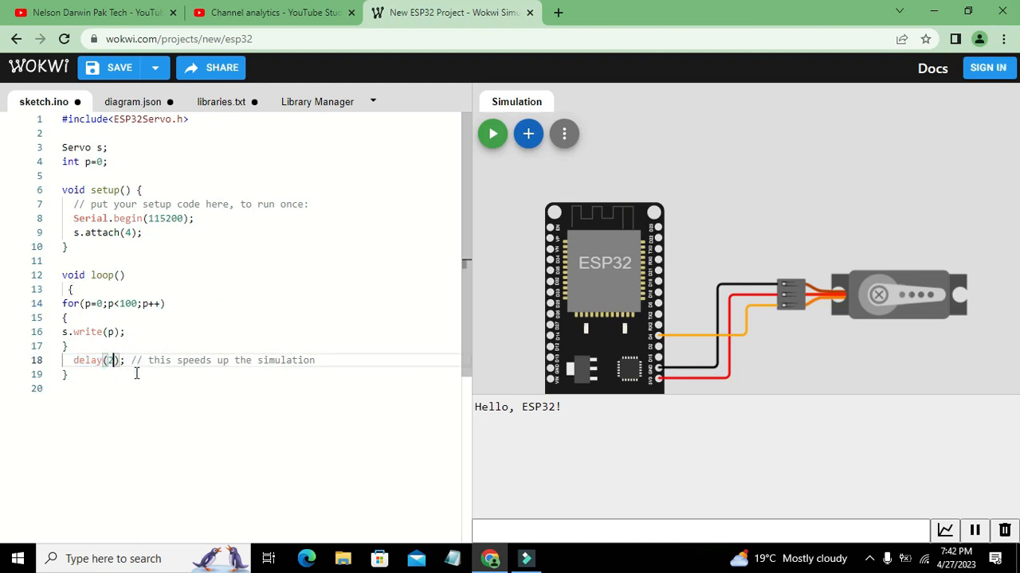
{"action": "left_click", "coordinate": [491, 133]}
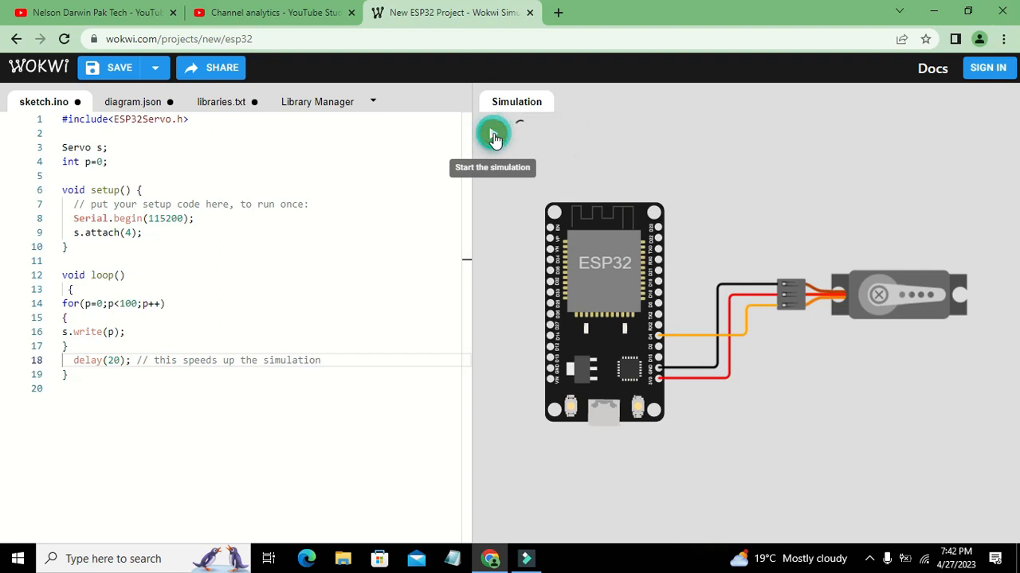
{"action": "left_click", "coordinate": [492, 133]}
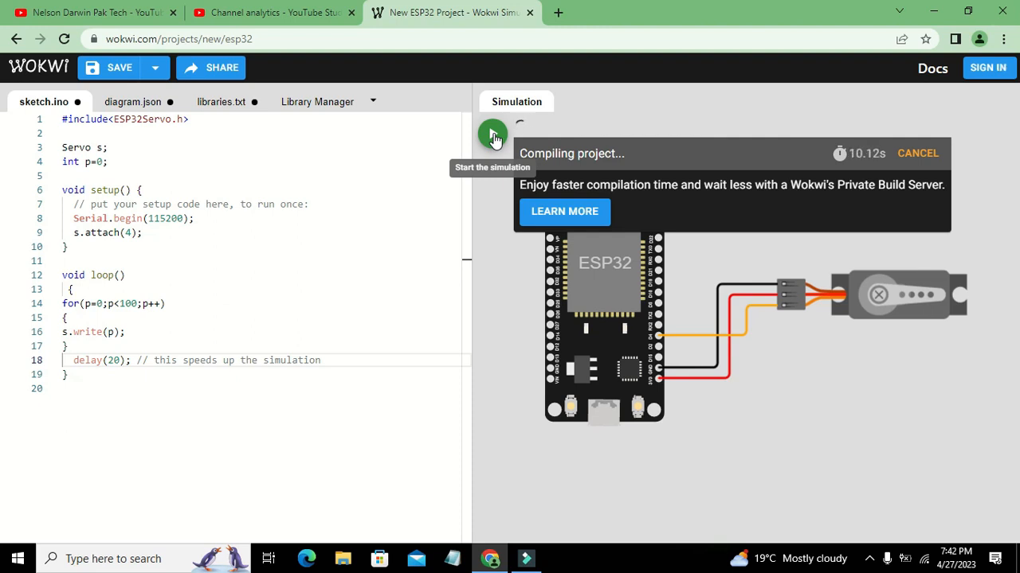
{"action": "left_click", "coordinate": [491, 133]}
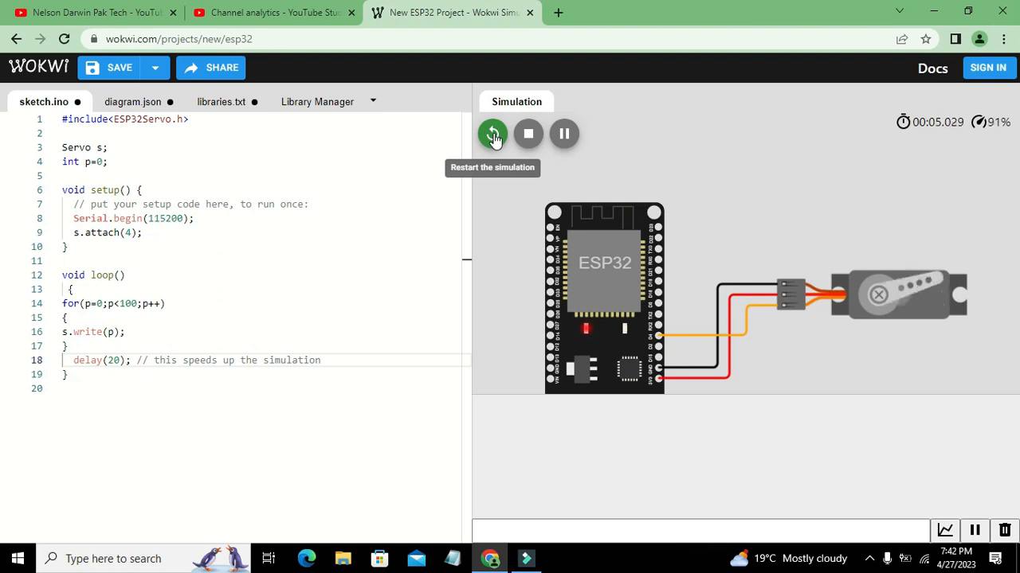
{"action": "mouse_move", "coordinate": [528, 134]}
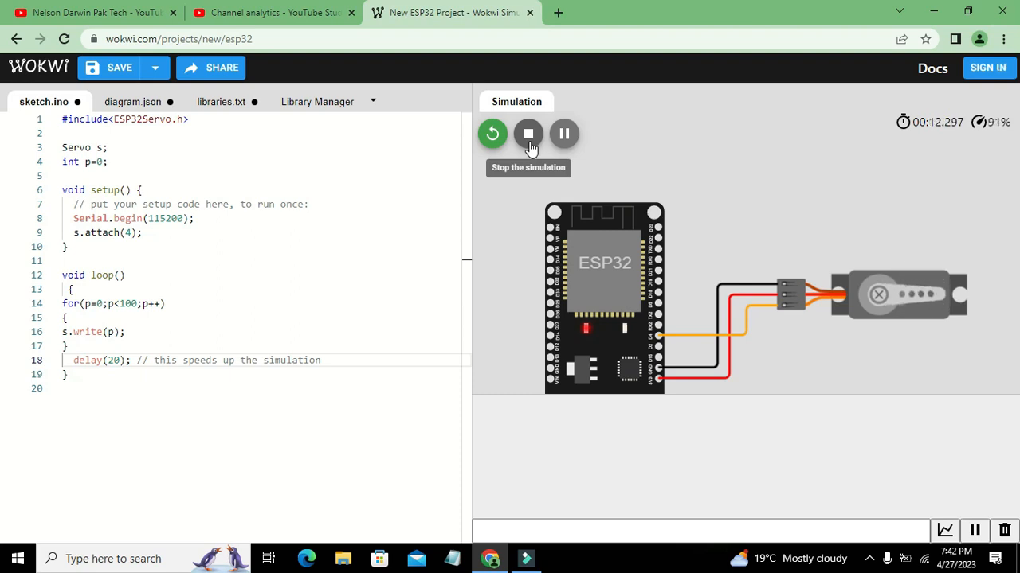
{"action": "left_click", "coordinate": [527, 133]}
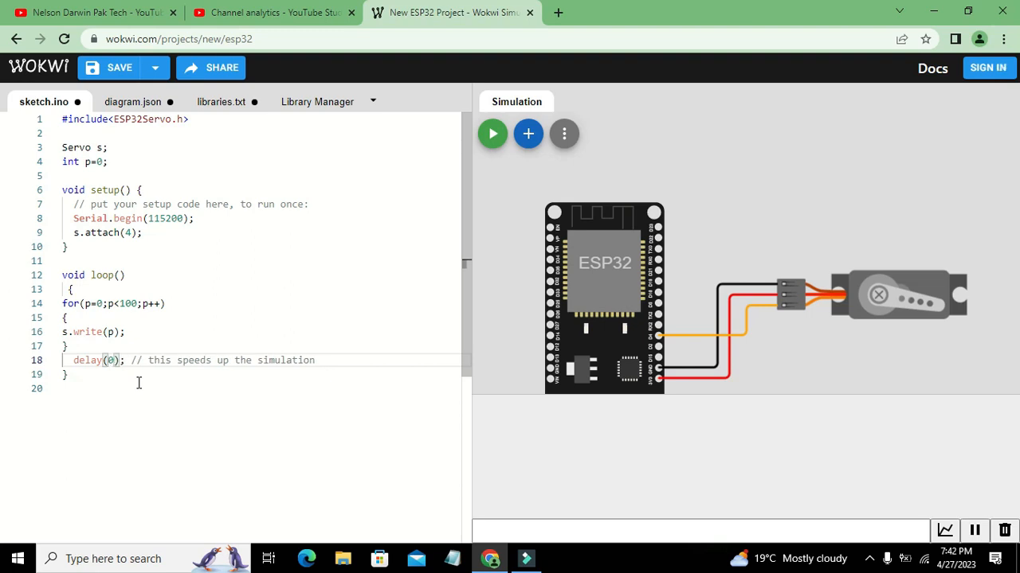
- Move the delay into the for loop body as delay(50) and restart the simulation
{"action": "type", "text": "100"}
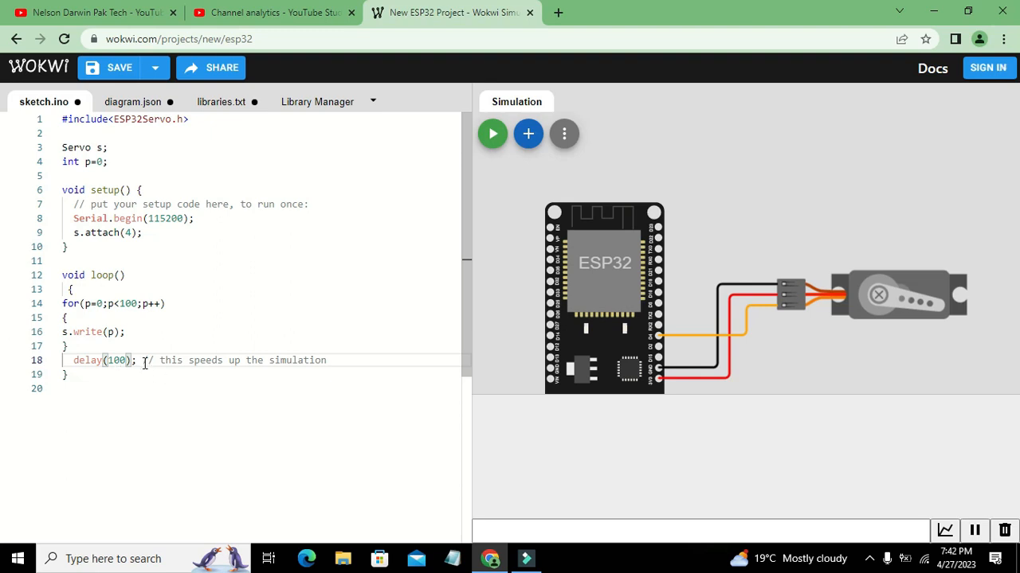
{"action": "double_click", "coordinate": [87, 360]}
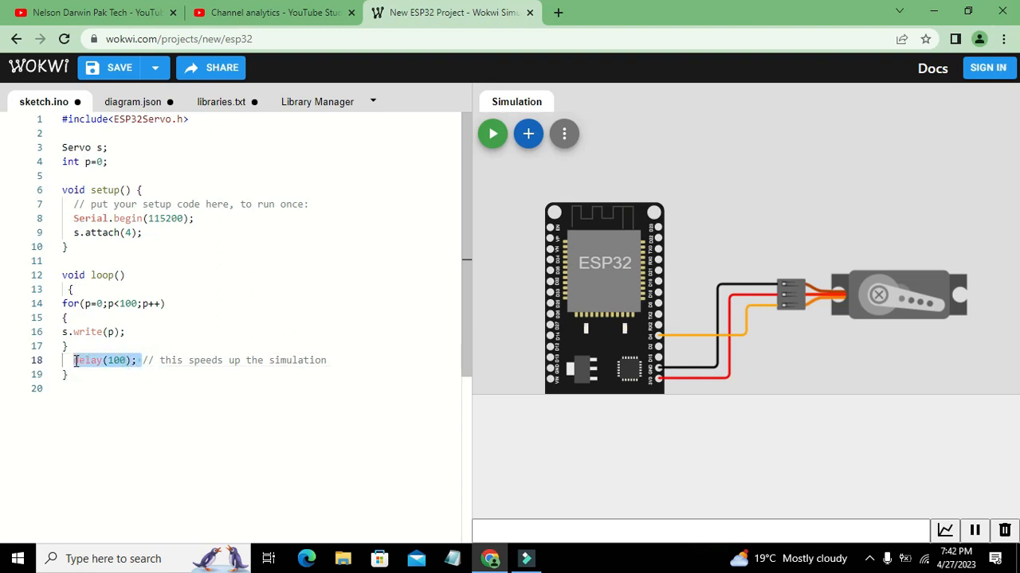
{"action": "key", "text": "Delete"}
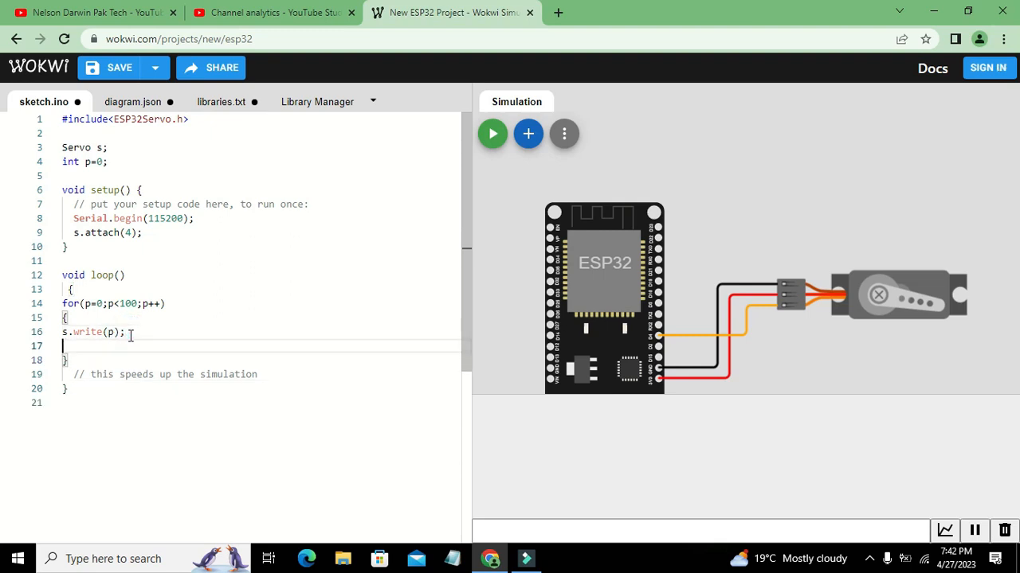
{"action": "type", "text": "delay(100);"}
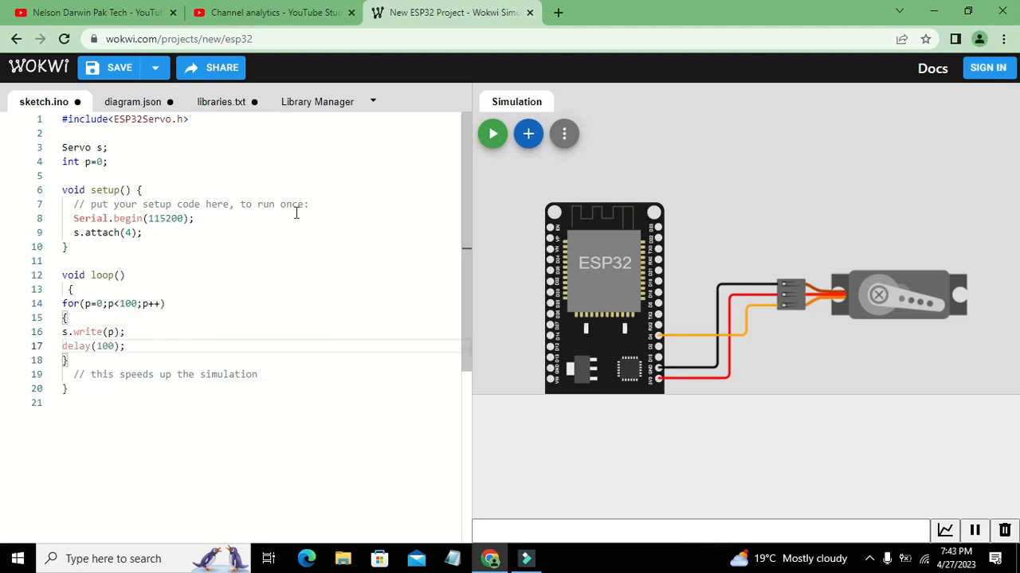
{"action": "left_click", "coordinate": [106, 346]}
{"action": "type", "text": "5"}
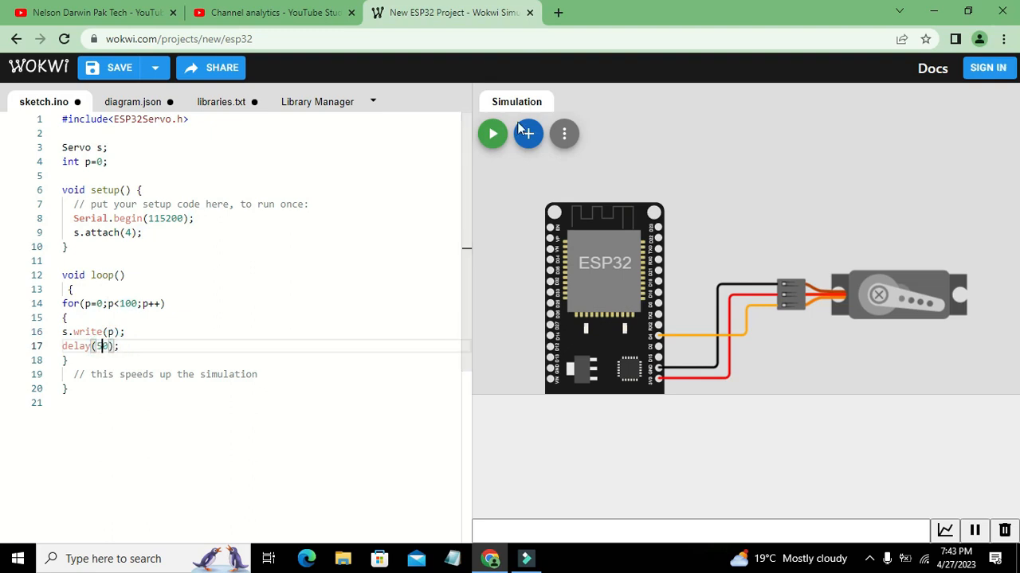
{"action": "left_click", "coordinate": [492, 133]}
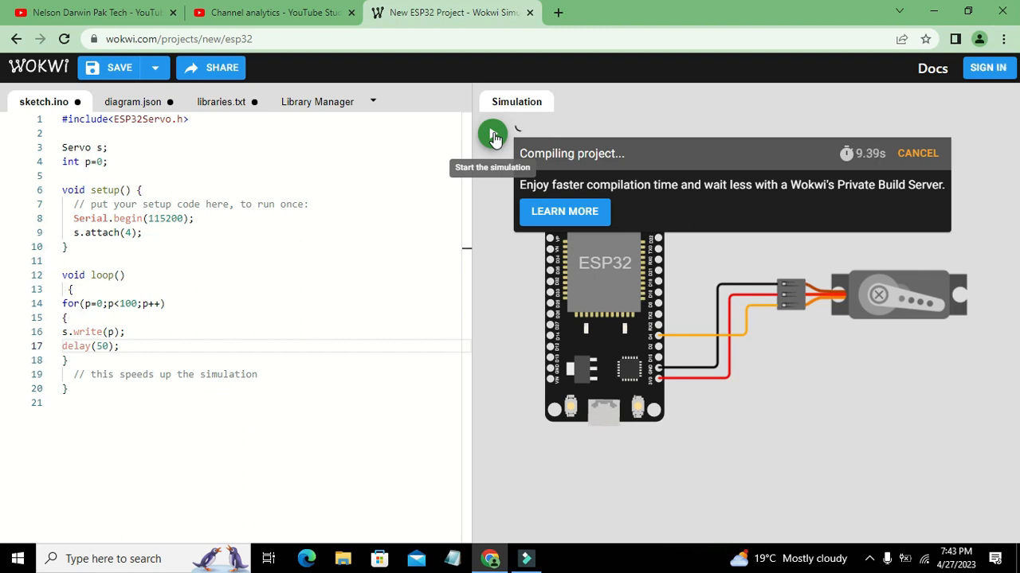
- Stop the delay(50) run and change the for loop limit from p<100 to p<180
{"action": "left_click", "coordinate": [492, 134]}
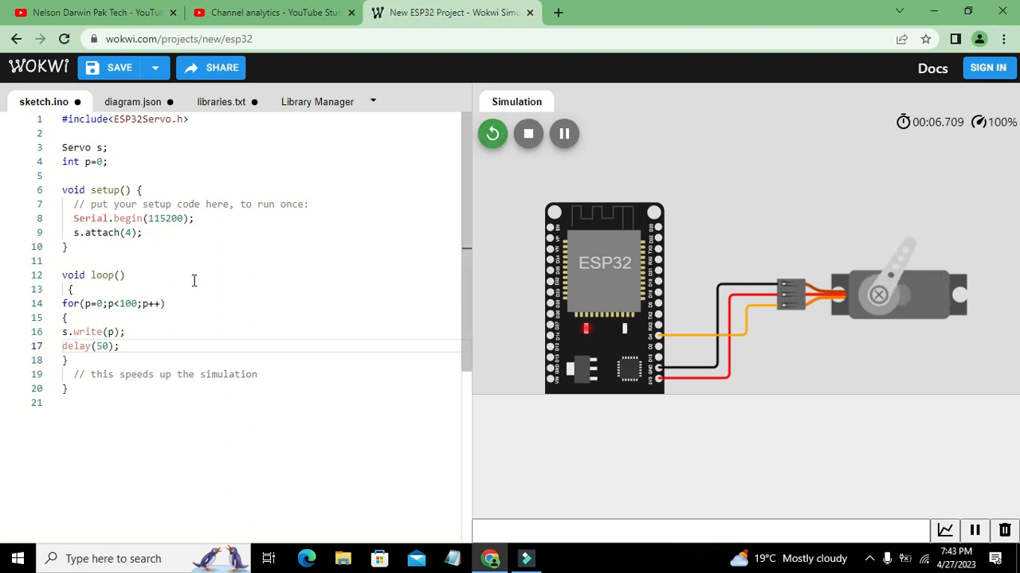
{"action": "left_click", "coordinate": [135, 317]}
{"action": "type", "text": "8"}
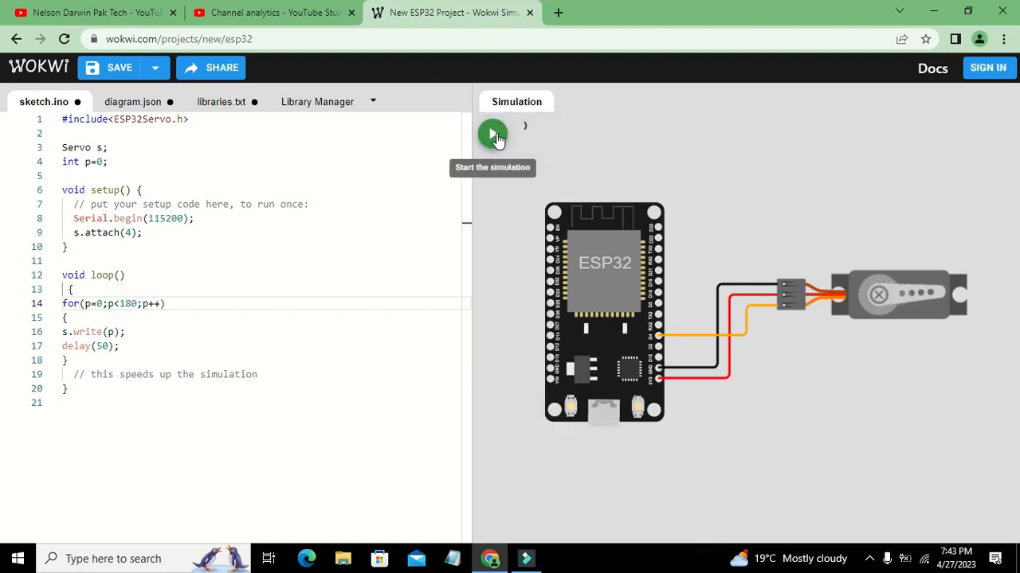
- Start the simulation with the 0–180 sweep
{"action": "left_click", "coordinate": [492, 133]}
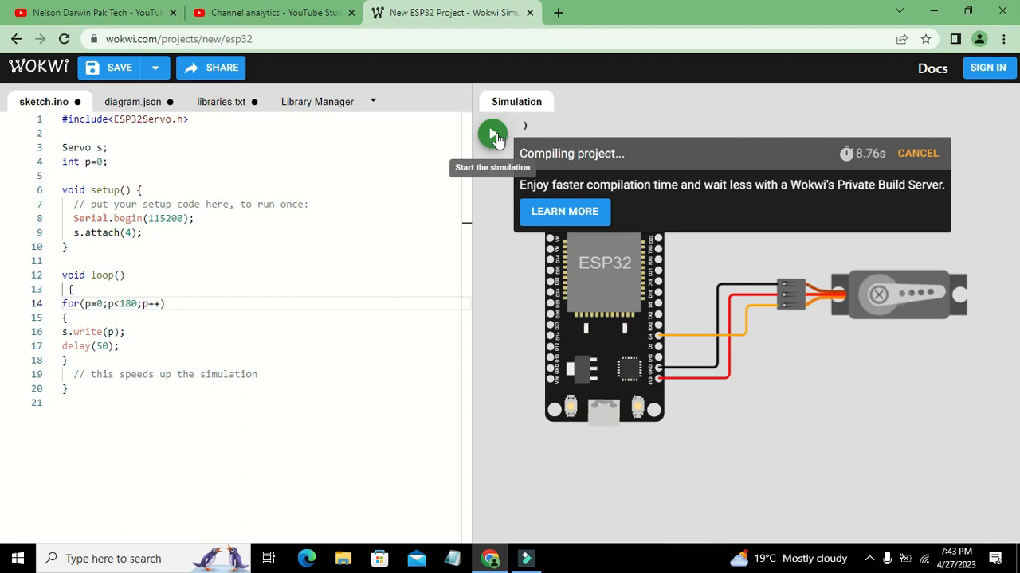
{"action": "mouse_move", "coordinate": [794, 156]}
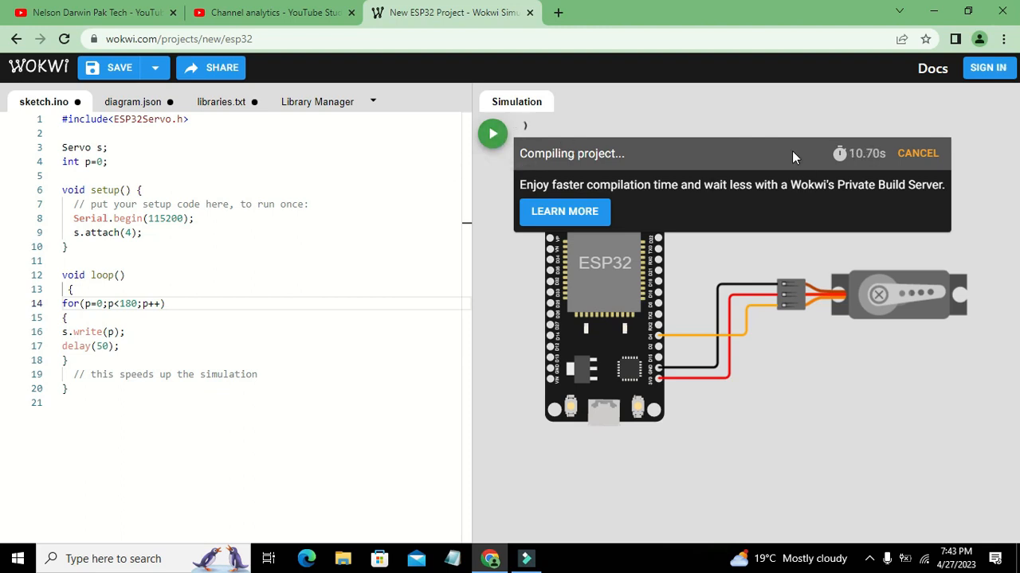